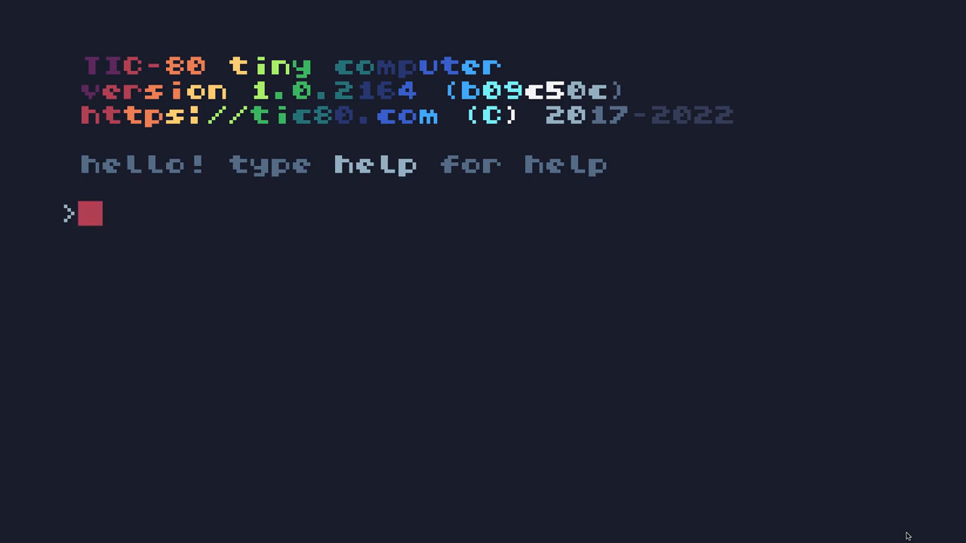
Step: Start a new Lua cart and write an empty function TIC() ... end block
type("new lua")
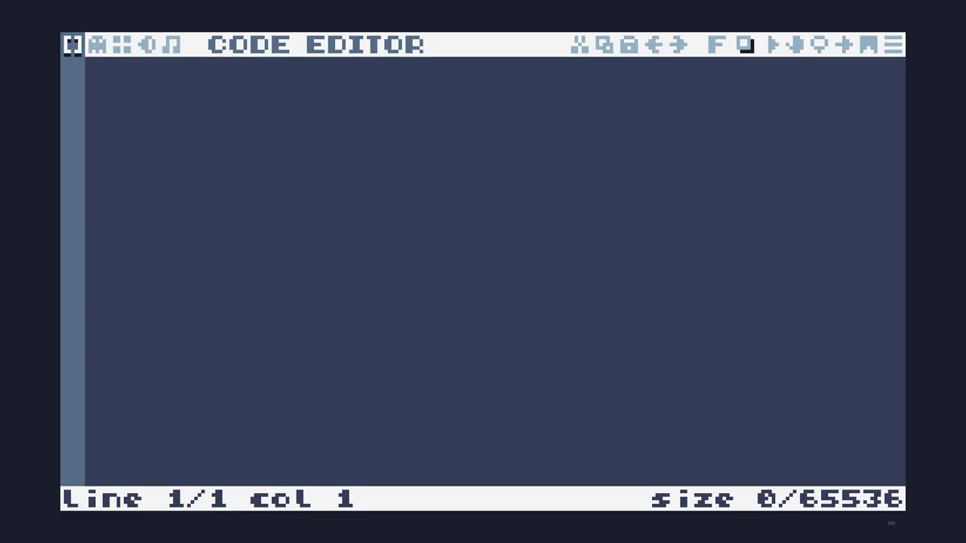
type("function TIC()")
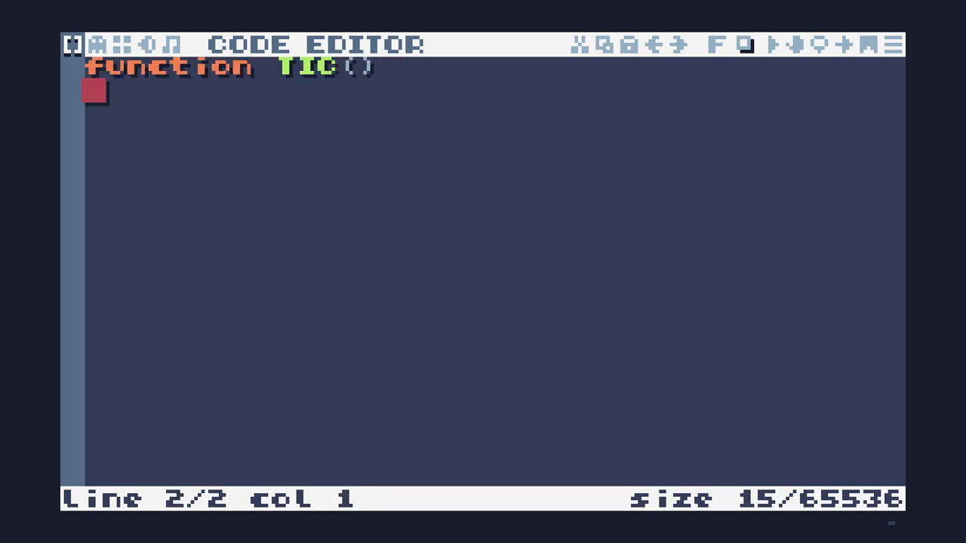
type("end")
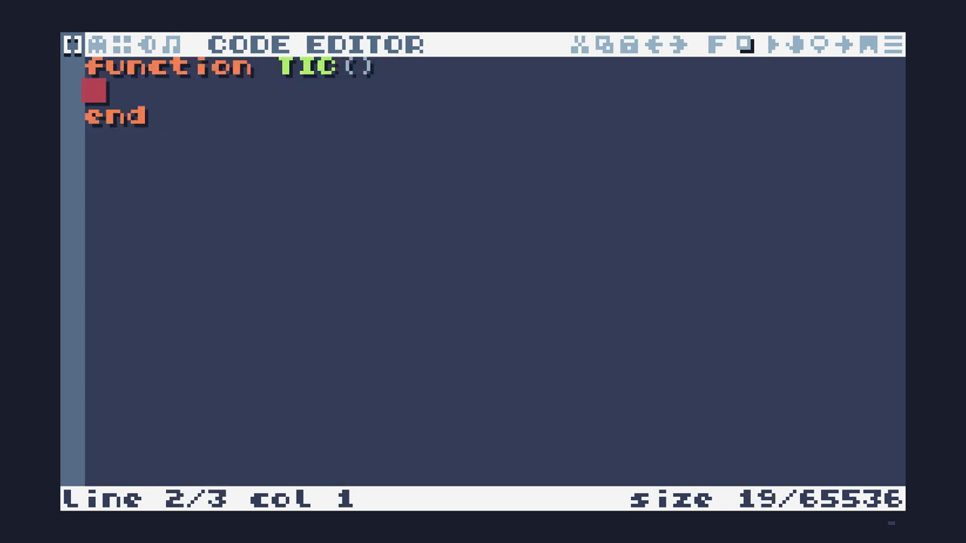
key("enter")
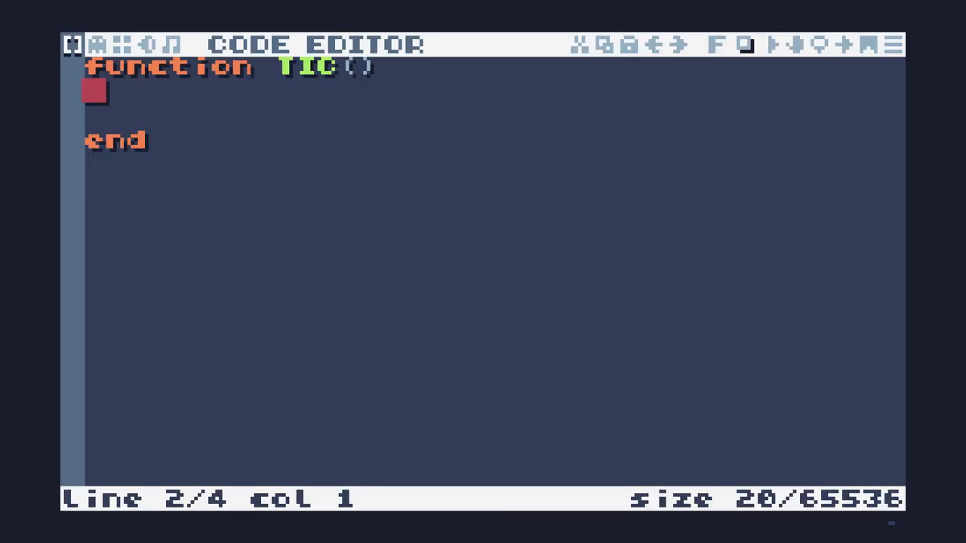
Step: Inside TIC, store the elapsed time with t=time()
key("Backspace")
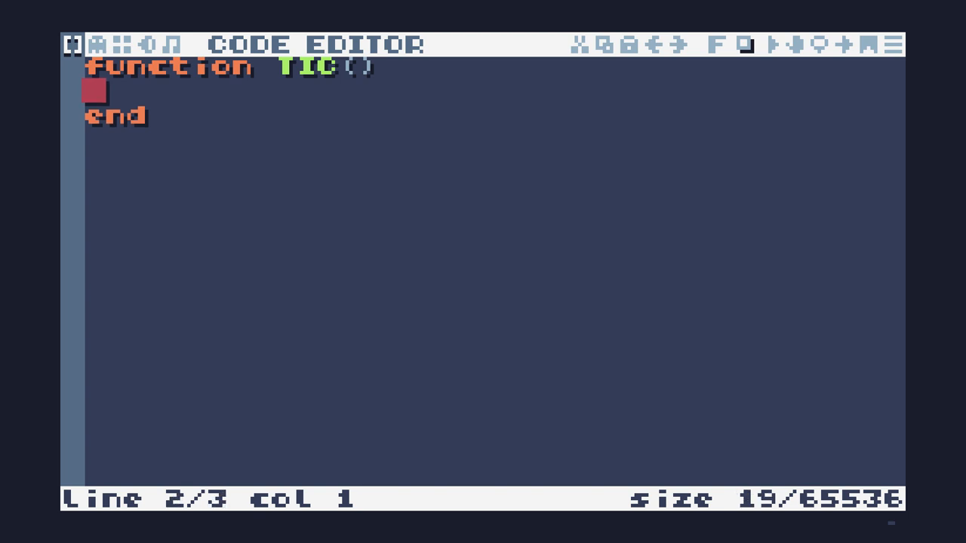
type("t=")
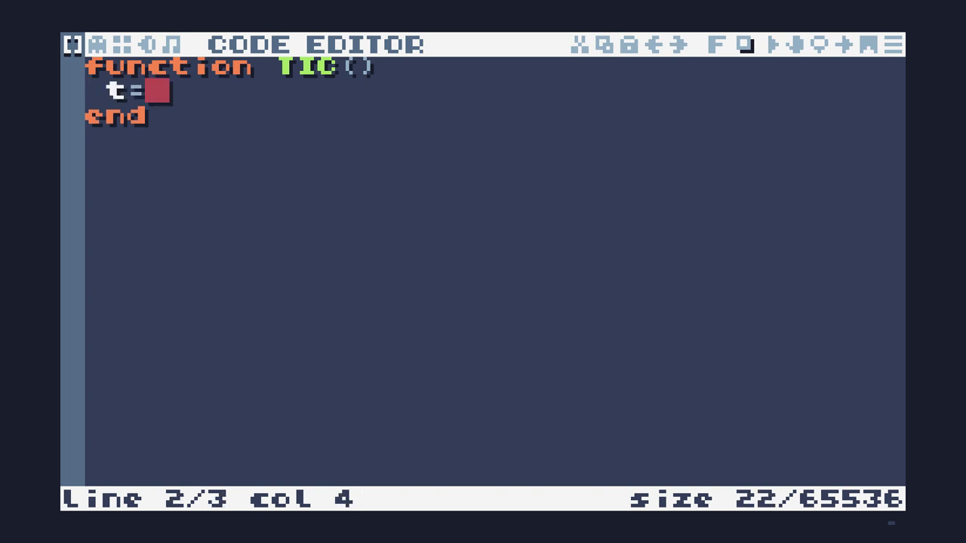
type("time()")
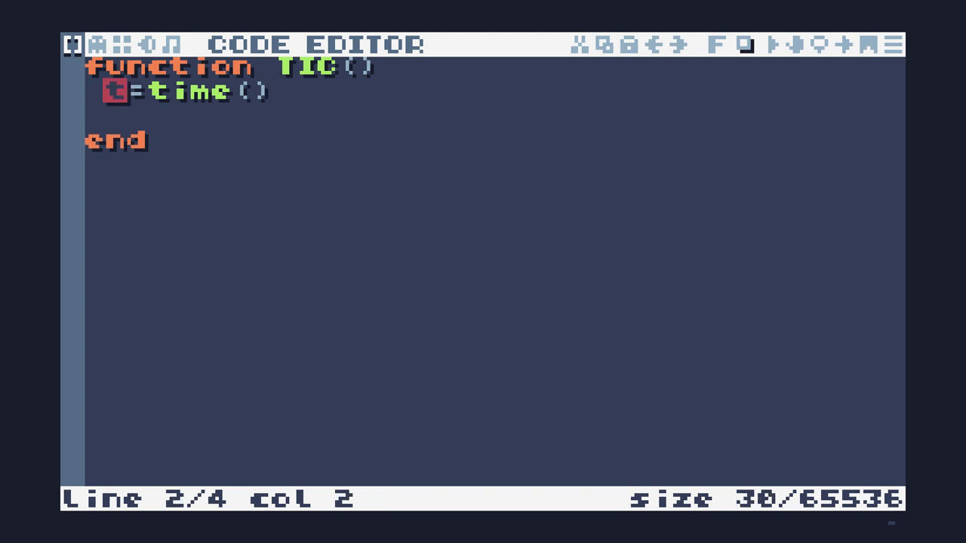
Step: Have TIC clear the screen with cls() and print t at 0,0 in color 12
type("cls()")
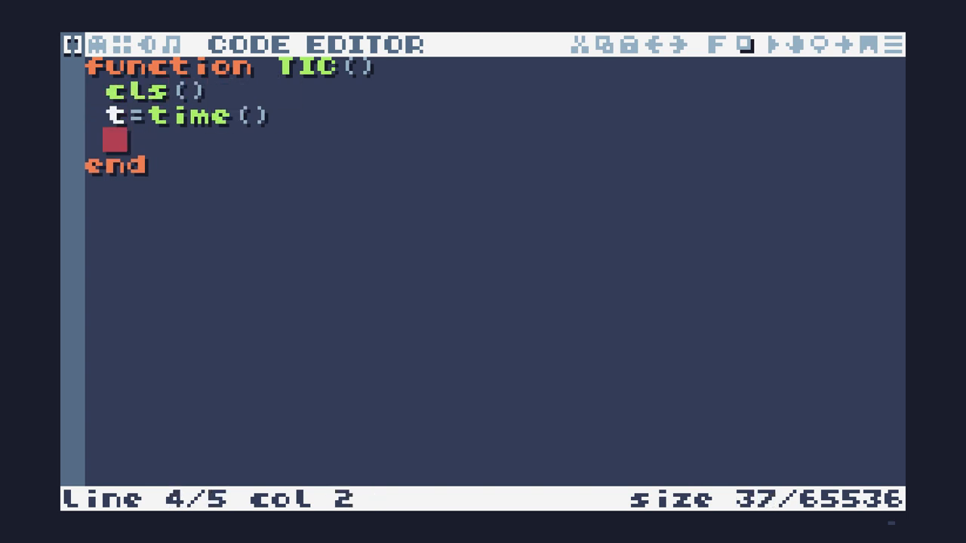
type("pr")
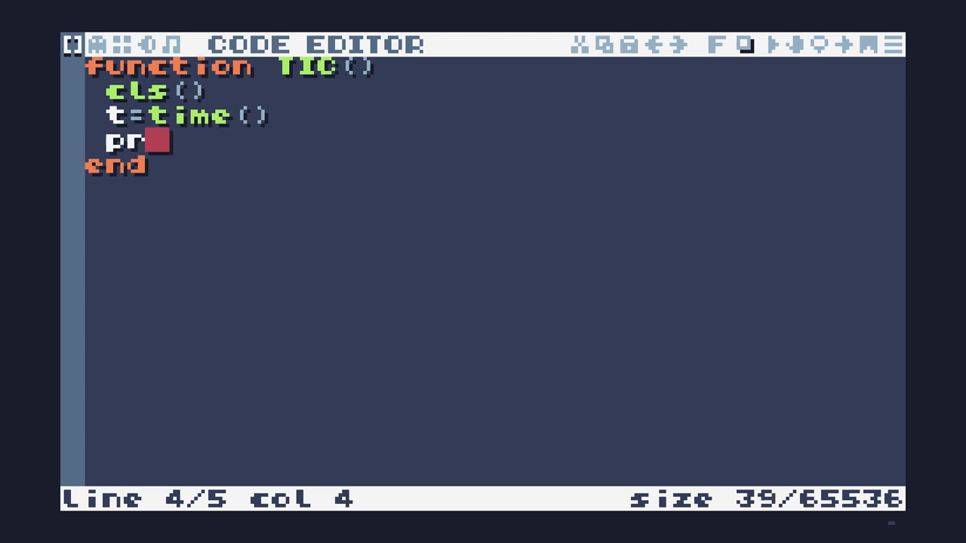
type("int(")
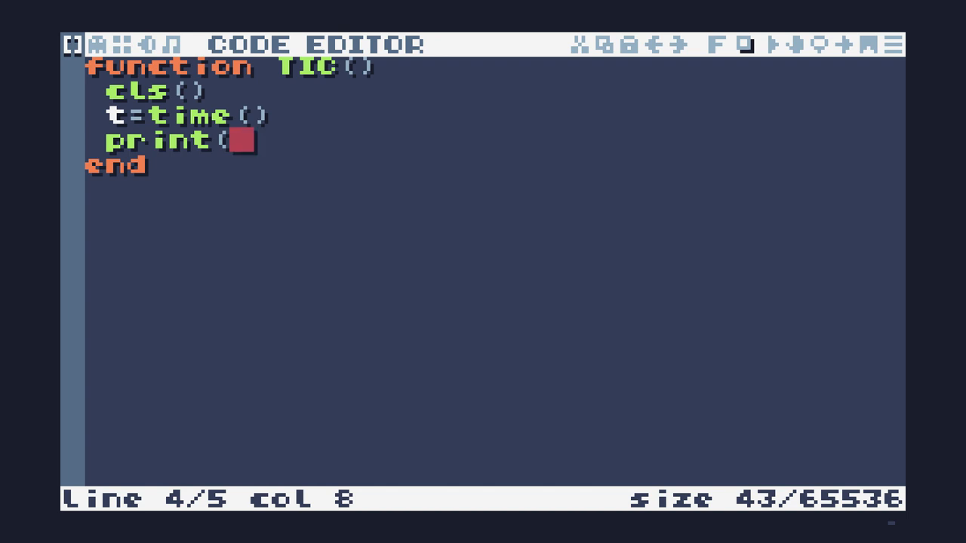
type("t,0")
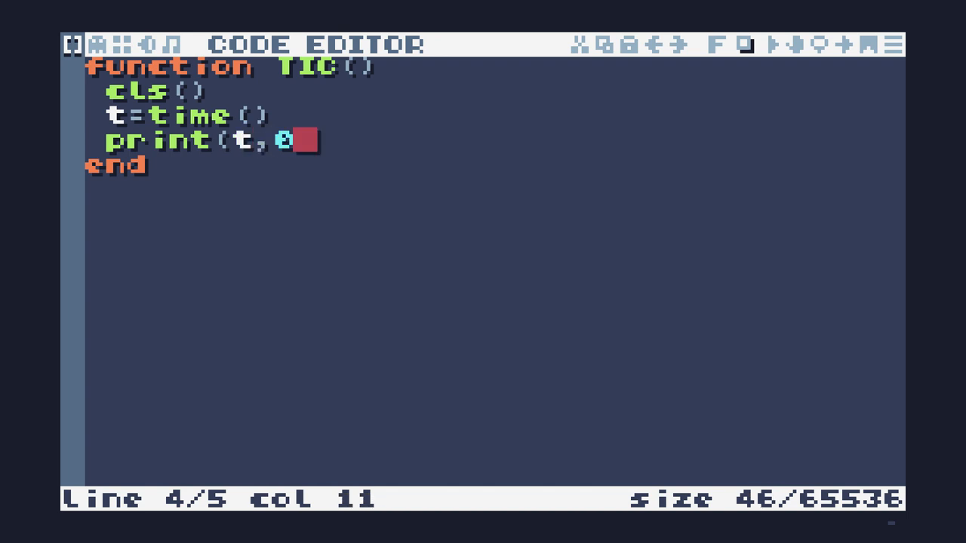
type(",0,")
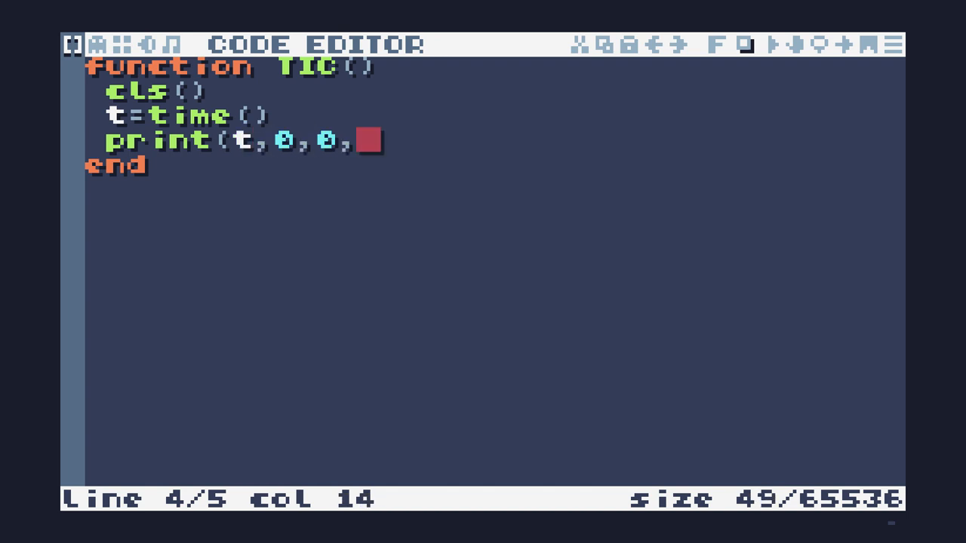
type("12)")
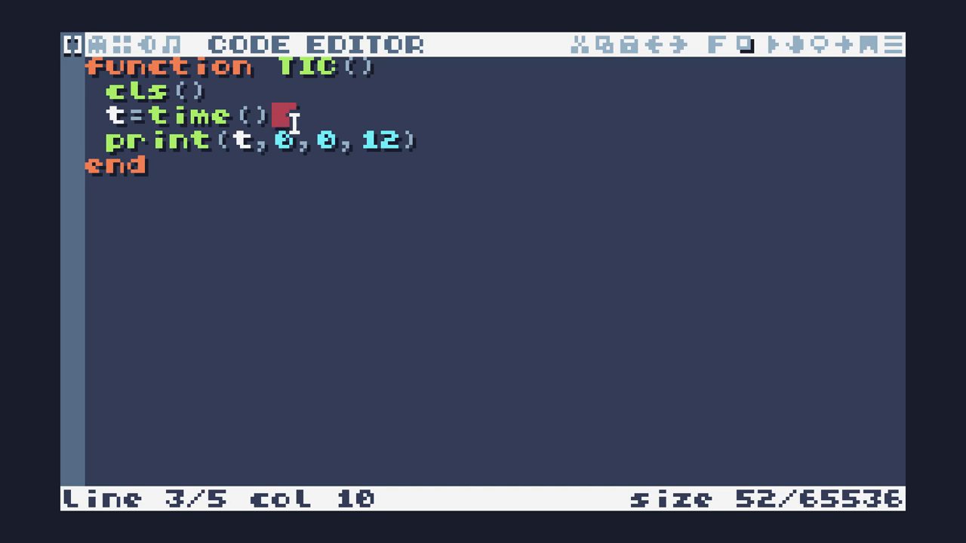
Step: Divide time() by 100 on the t line, adjusting the number of zeros in the divisor
type("/1000")
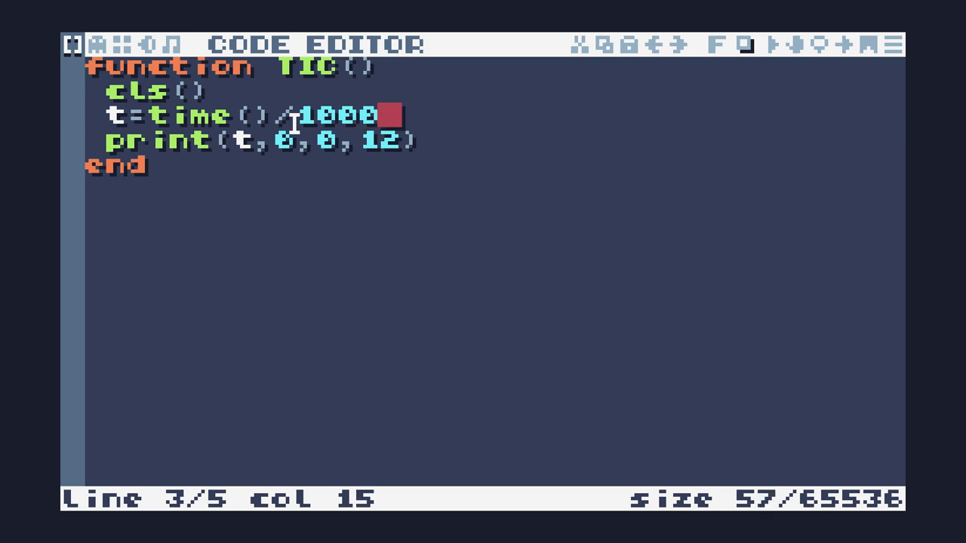
key("BackSpace")
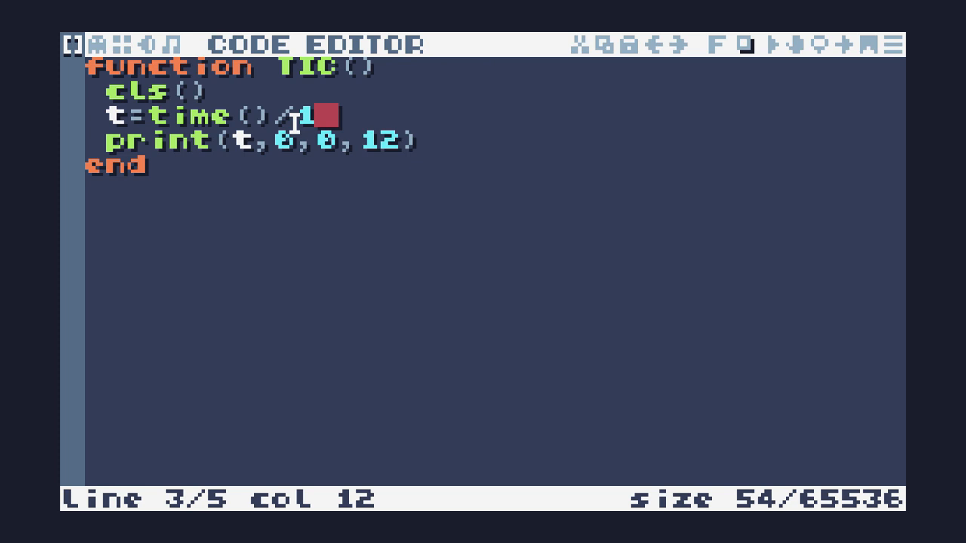
type("000")
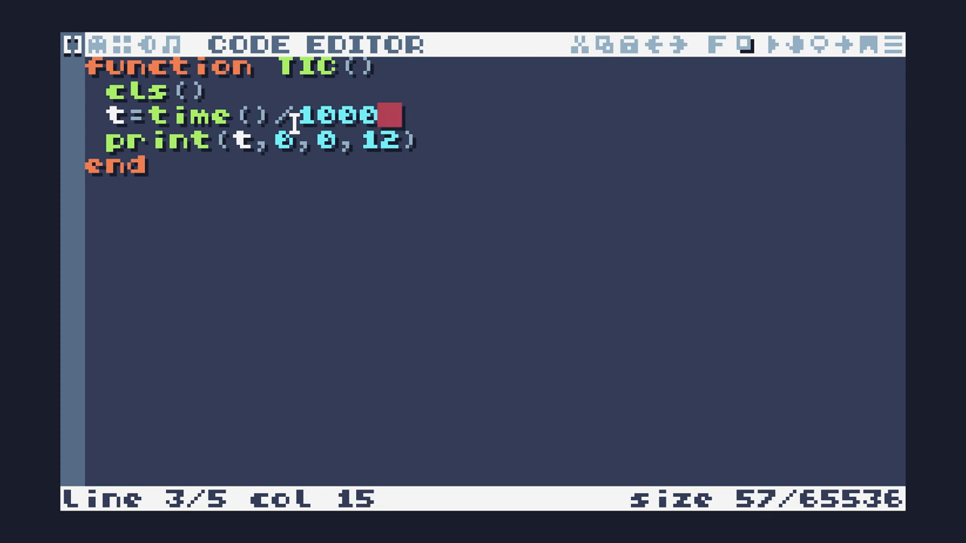
key("backspace")
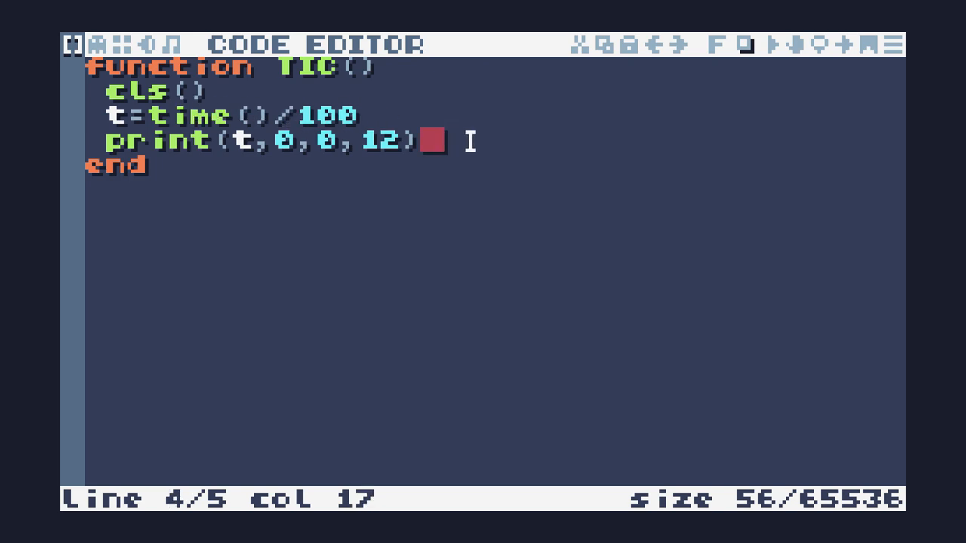
Step: Draw a moving pixel with pix(10,10+t,12) and trim the time divisor down to 1
type("pix(")
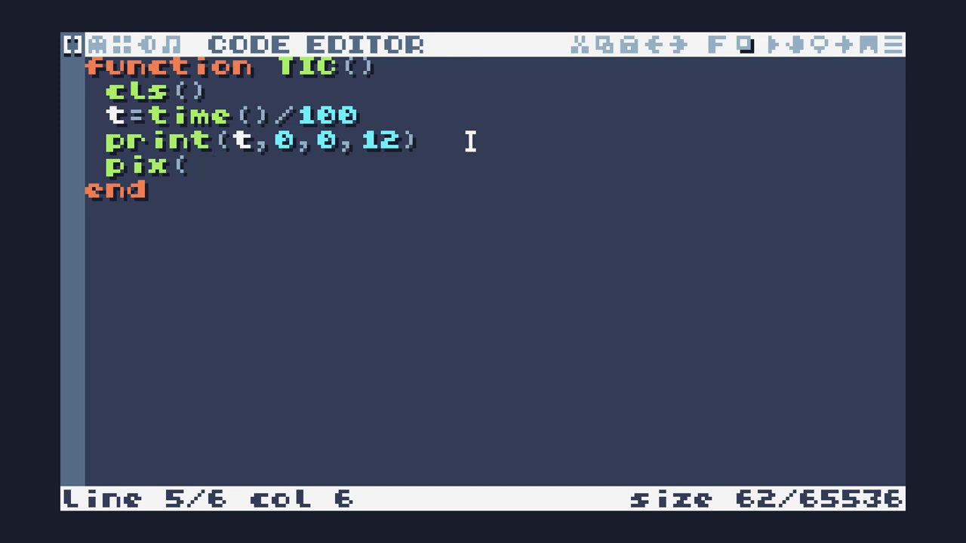
type("10,")
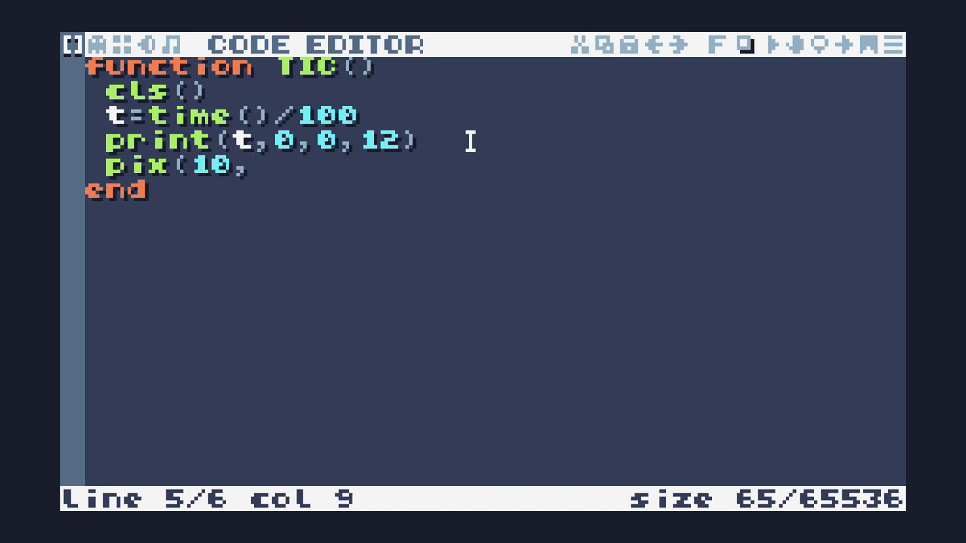
type("10")
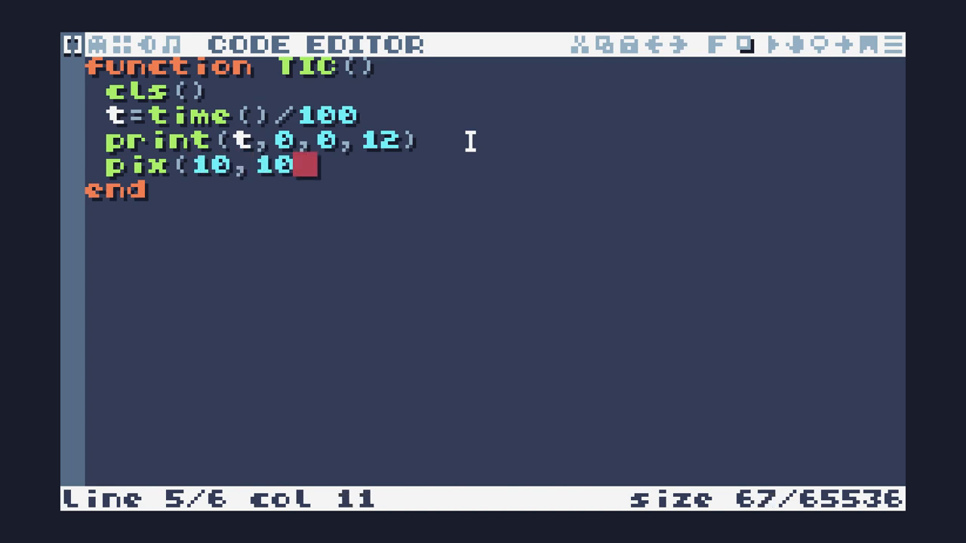
type(",")
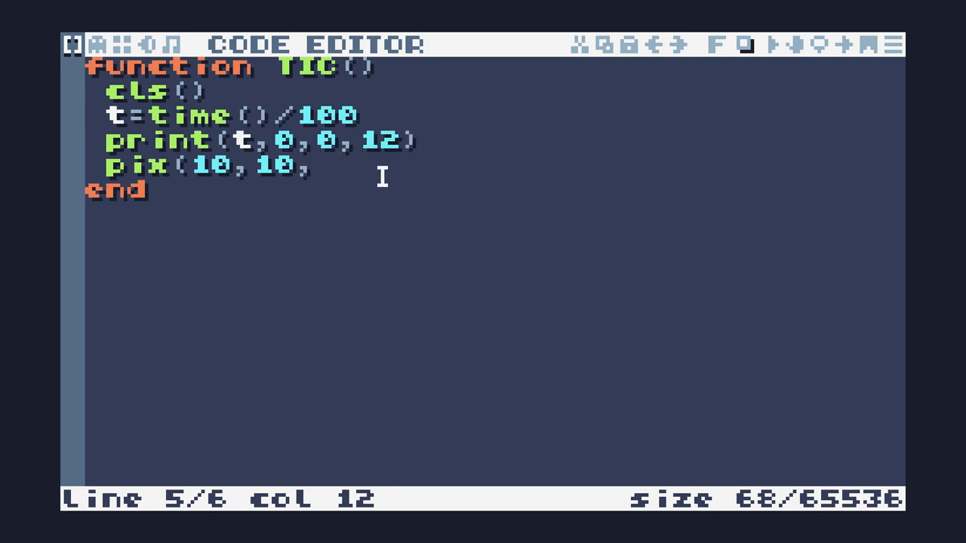
type("12")
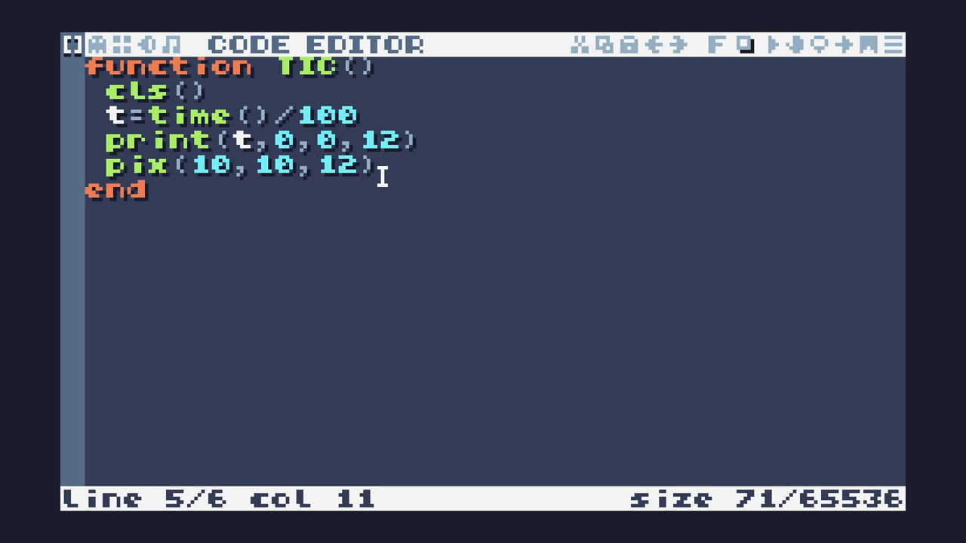
type("+t")
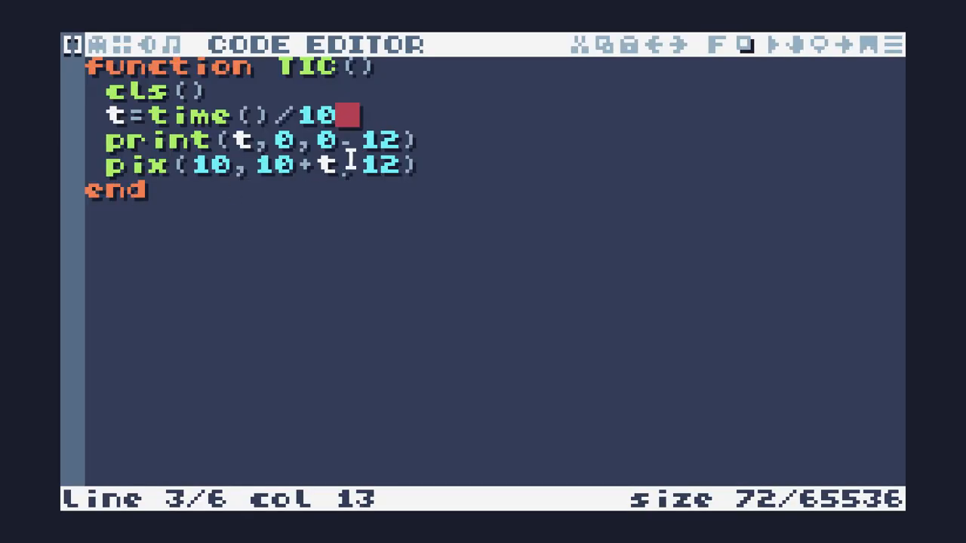
key("backspace")
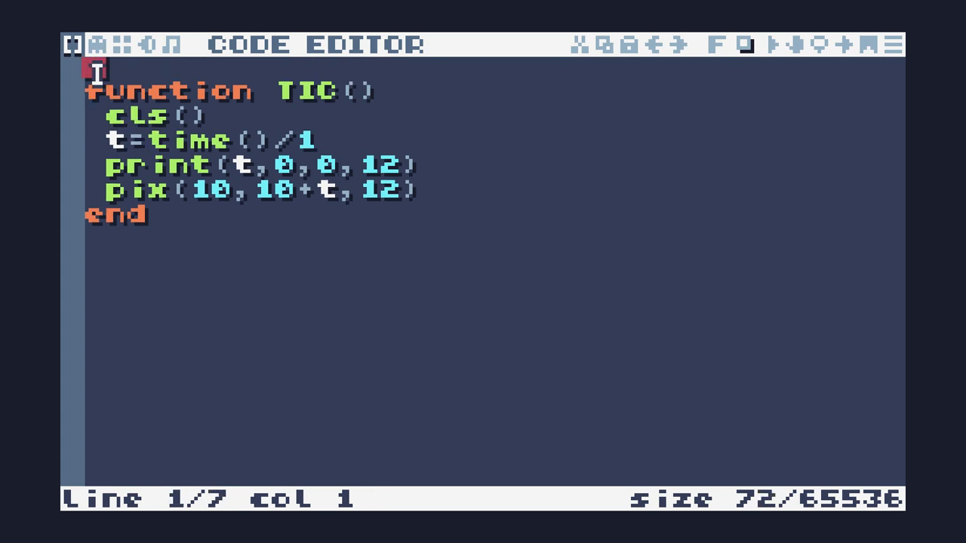
Step: Initialise the counter to 0 before TIC and replace time()/1 with t+1 each frame
type("i=0")
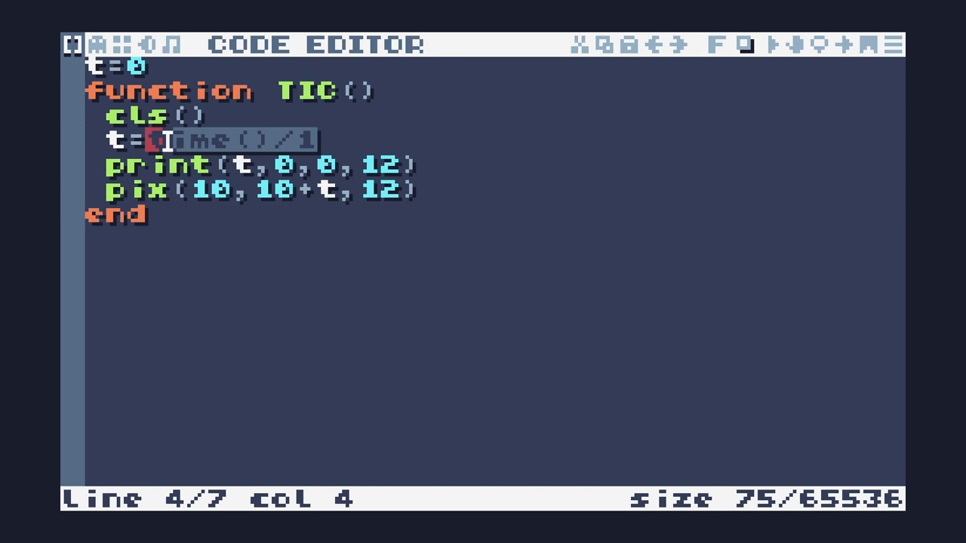
type("t+1")
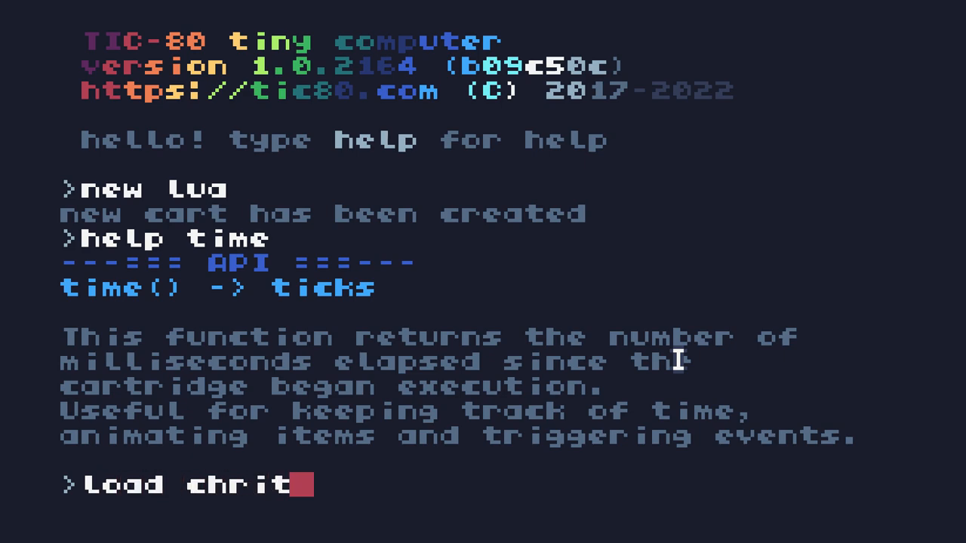
Step: Load the christmastree cart from the console
type("stmastree")
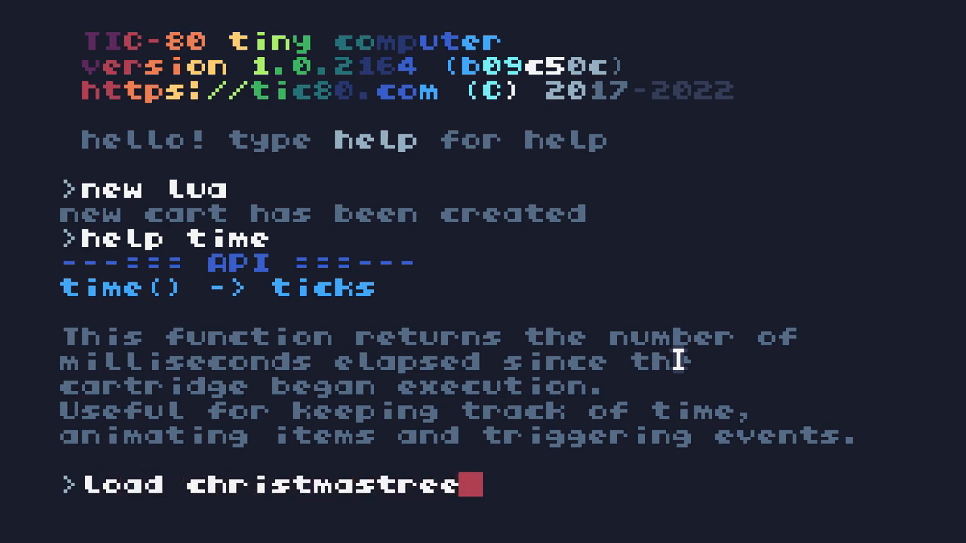
key("Enter")
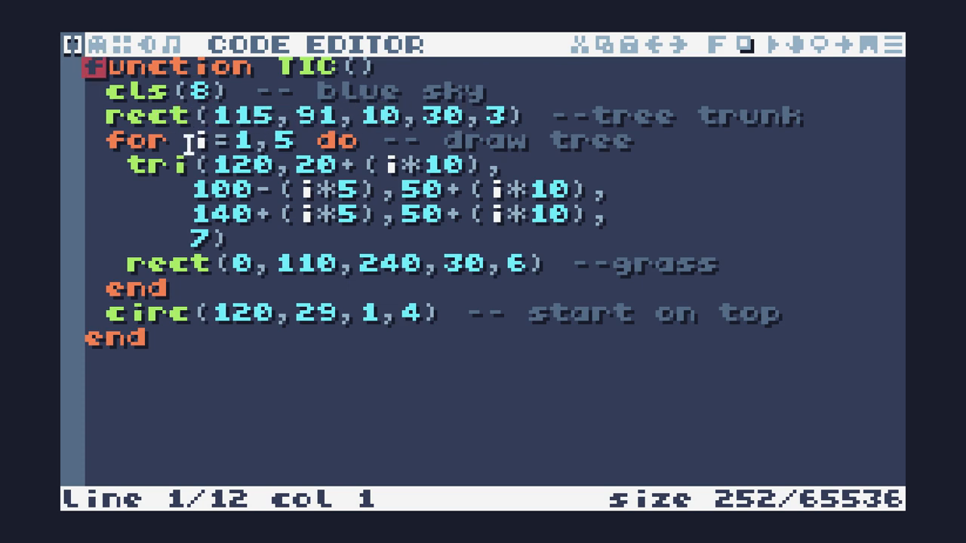
mouse_move(139, 165)
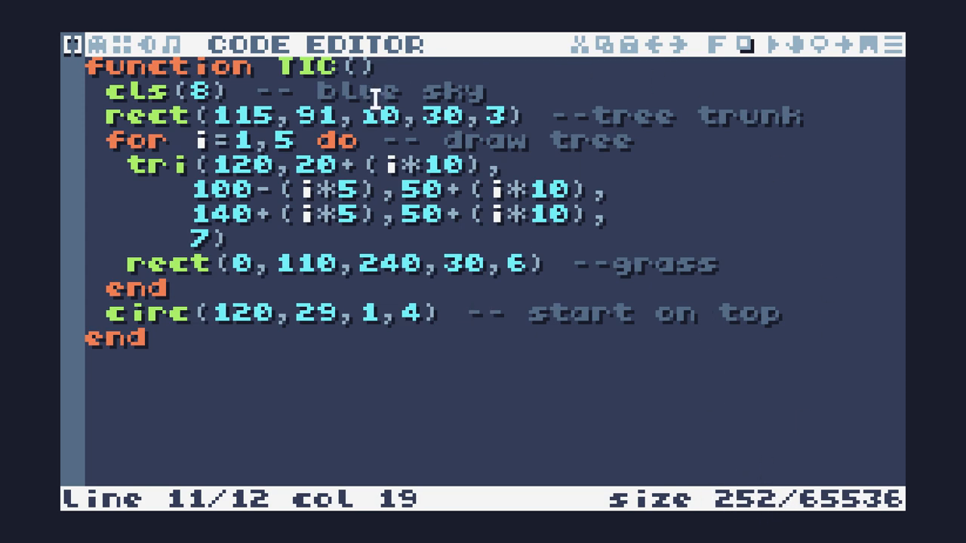
mouse_move(441, 264)
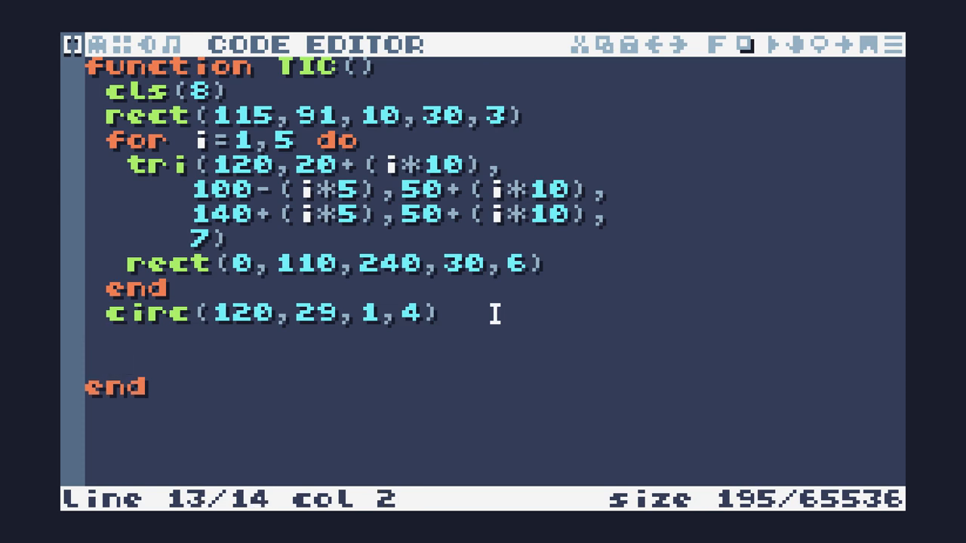
Step: Below the star circle, begin a loop 'for i=1,100 do'
key("enter")
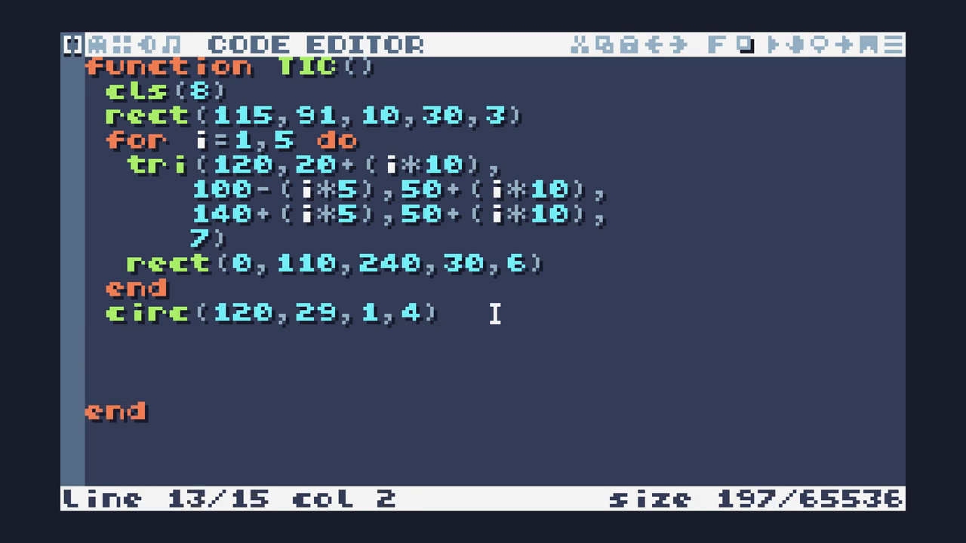
type("for")
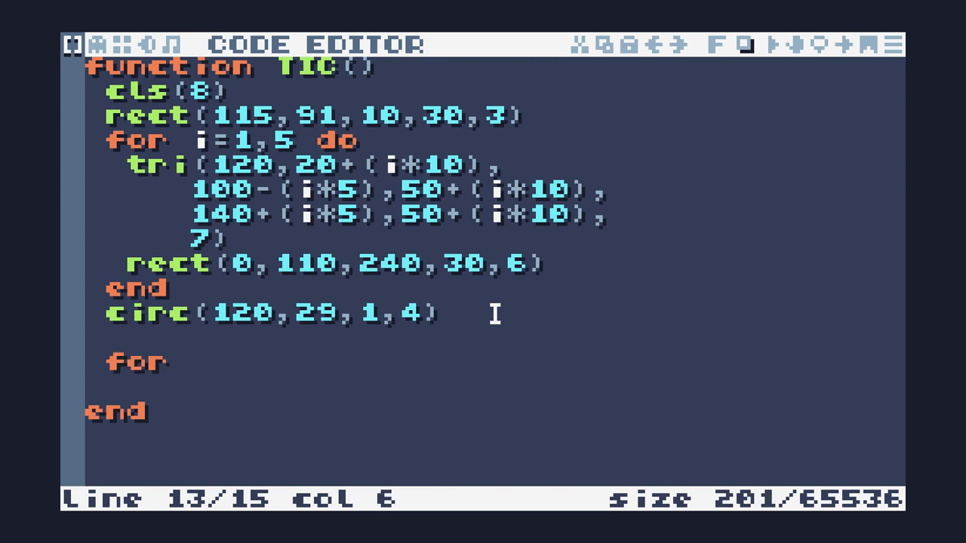
type("i=")
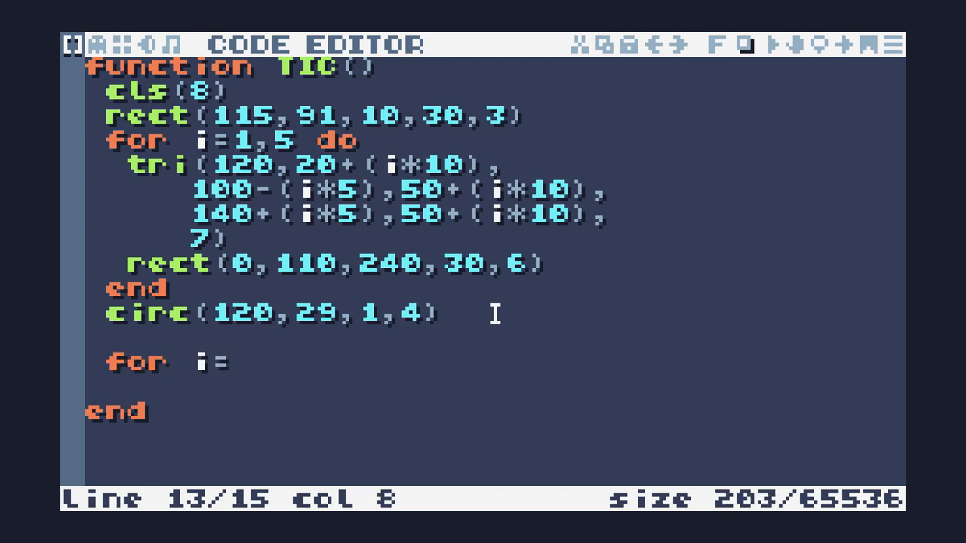
type("1")
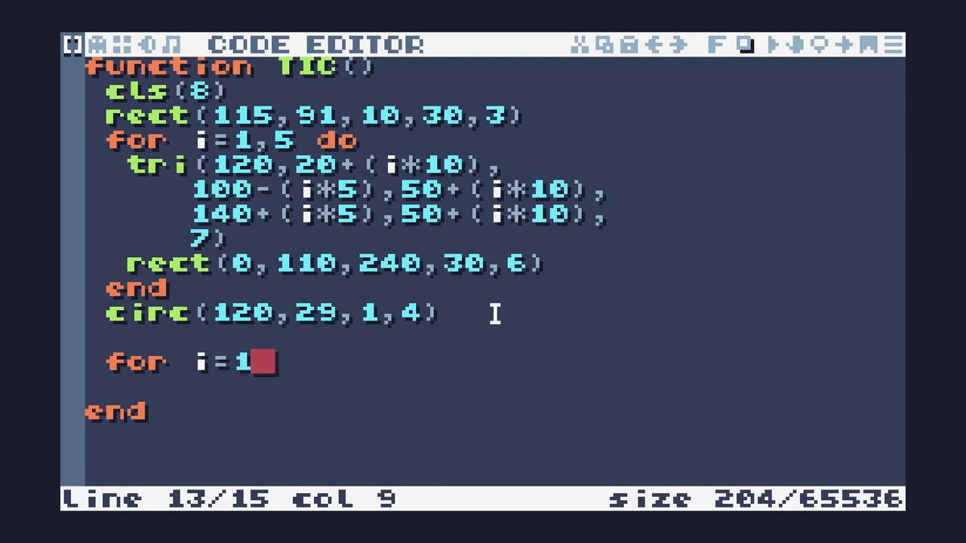
type(",100")
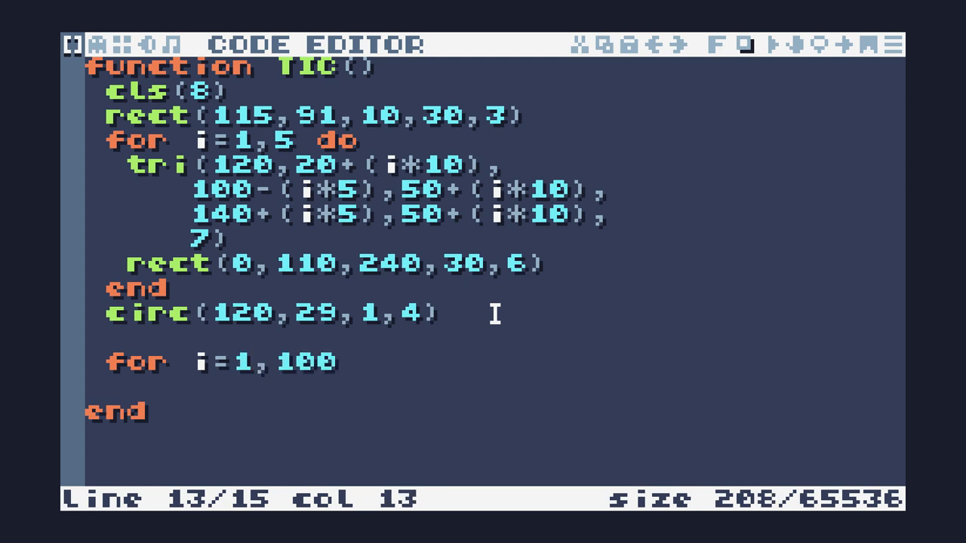
type("do")
type("end")
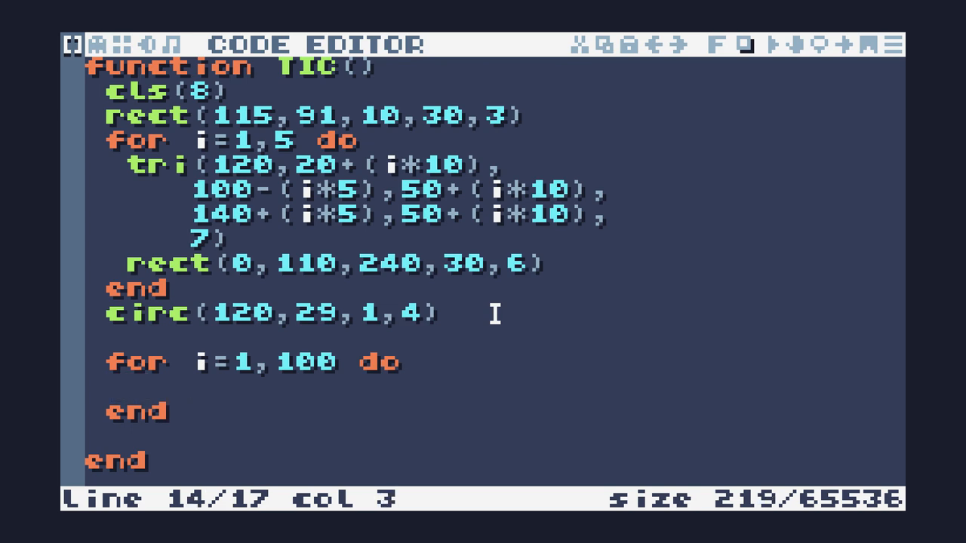
Step: Draw pix(i,10,12) in the loop and run the scene to see the white line, then return to code
type("p")
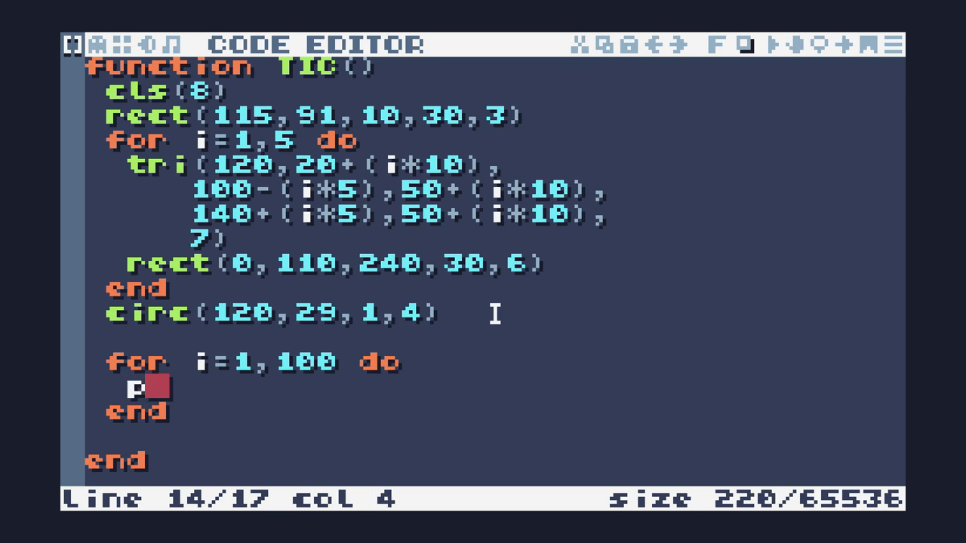
type("ix(")
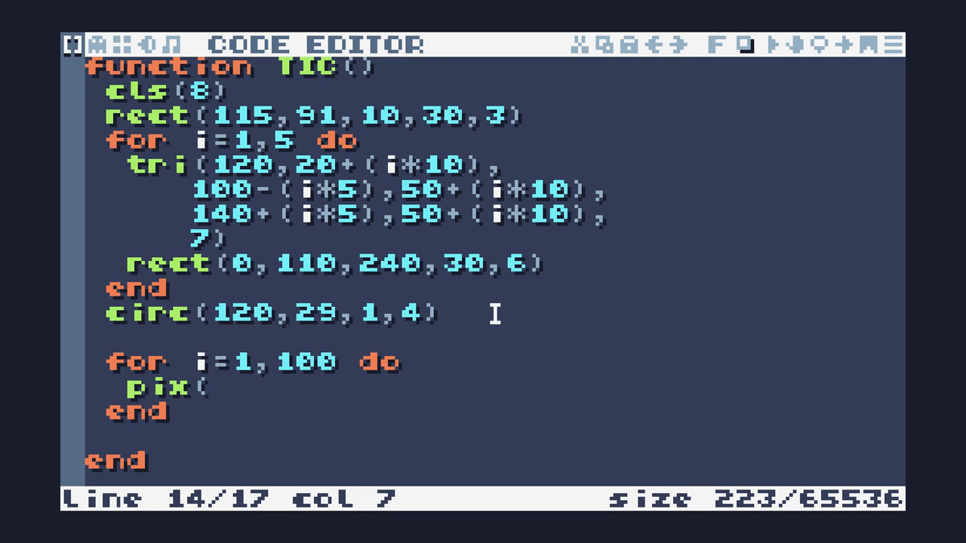
type("i")
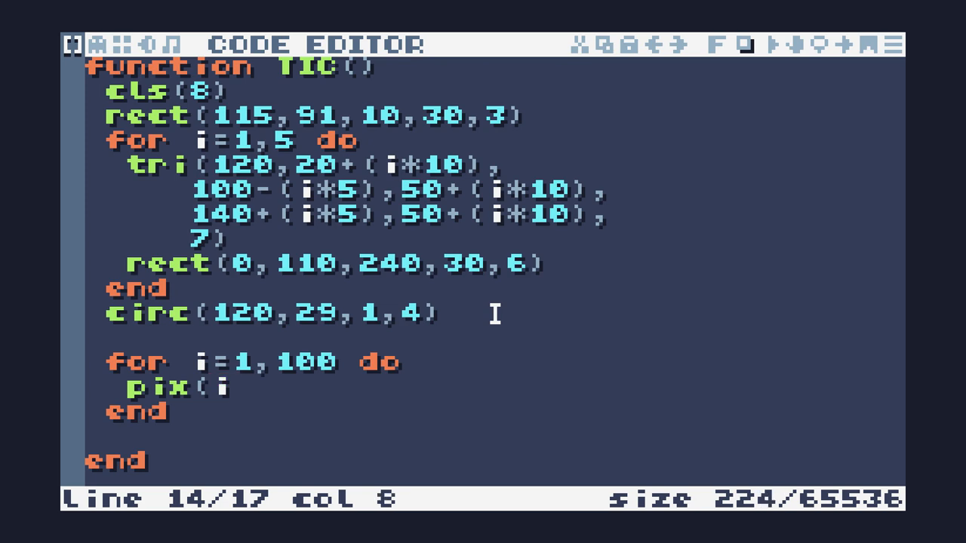
type(",")
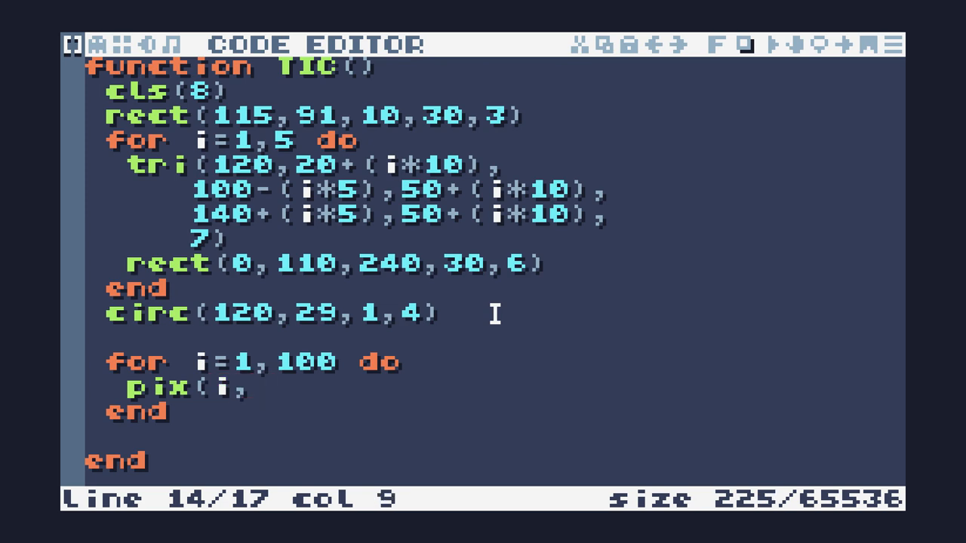
type("10")
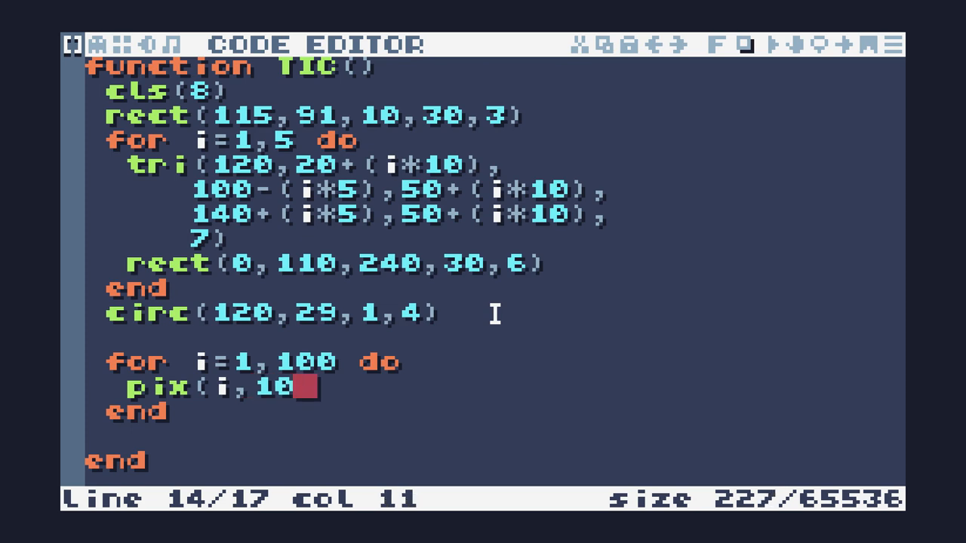
type(",")
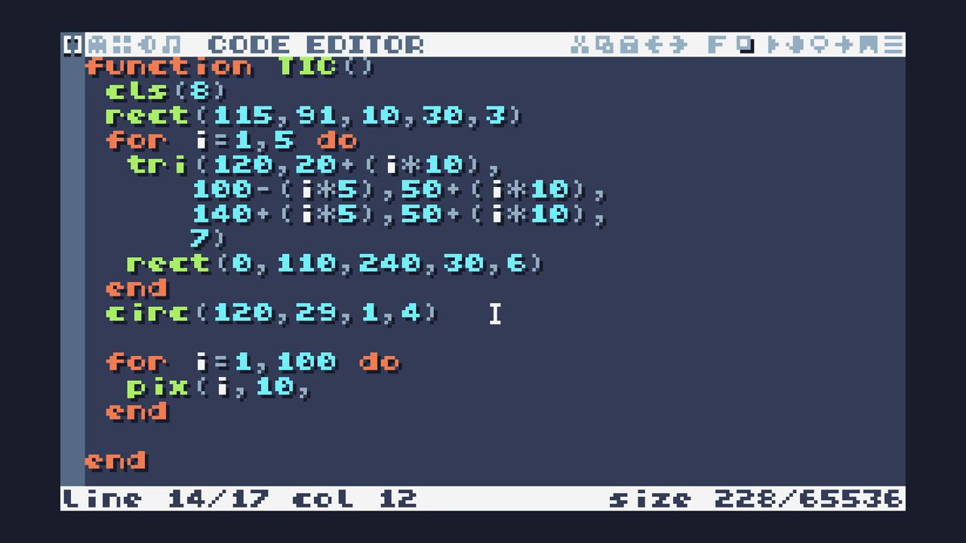
type("12)")
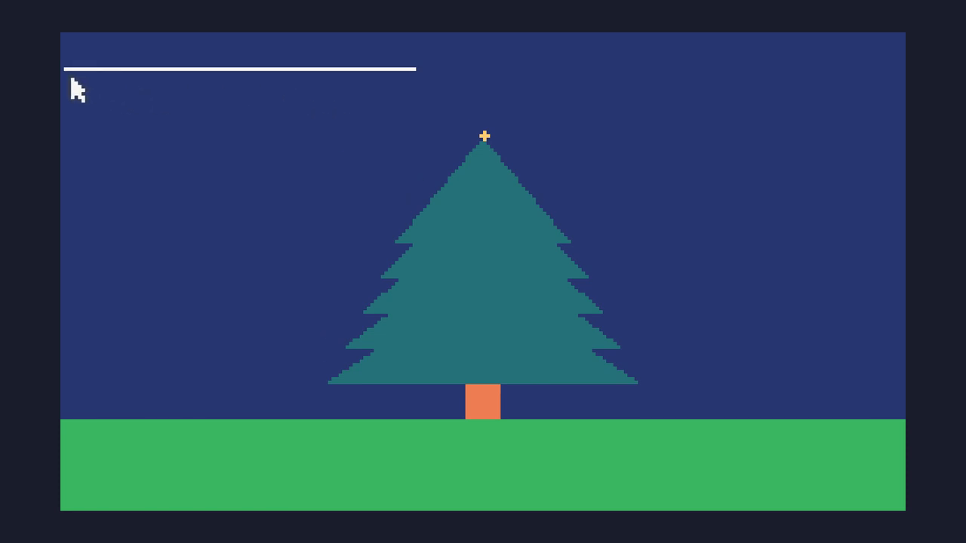
mouse_move(420, 86)
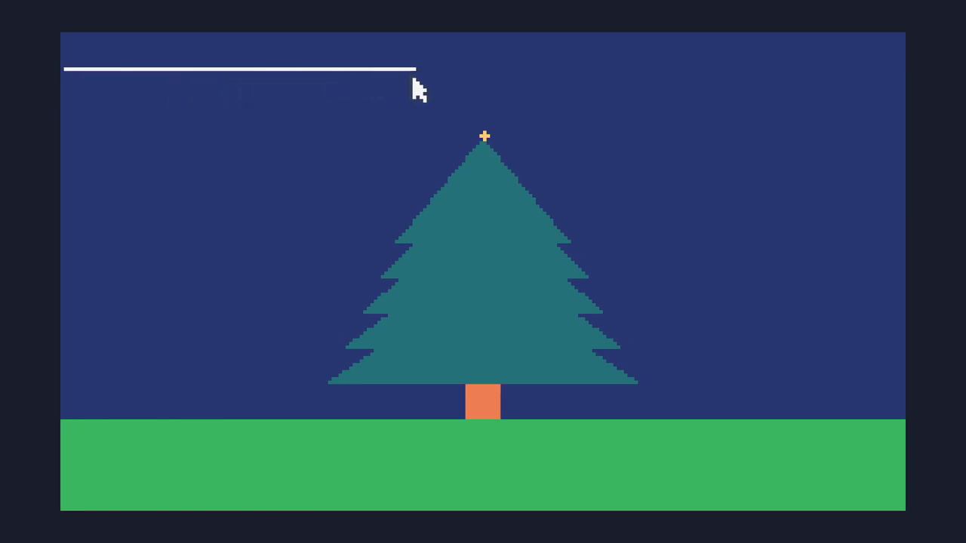
key("escape")
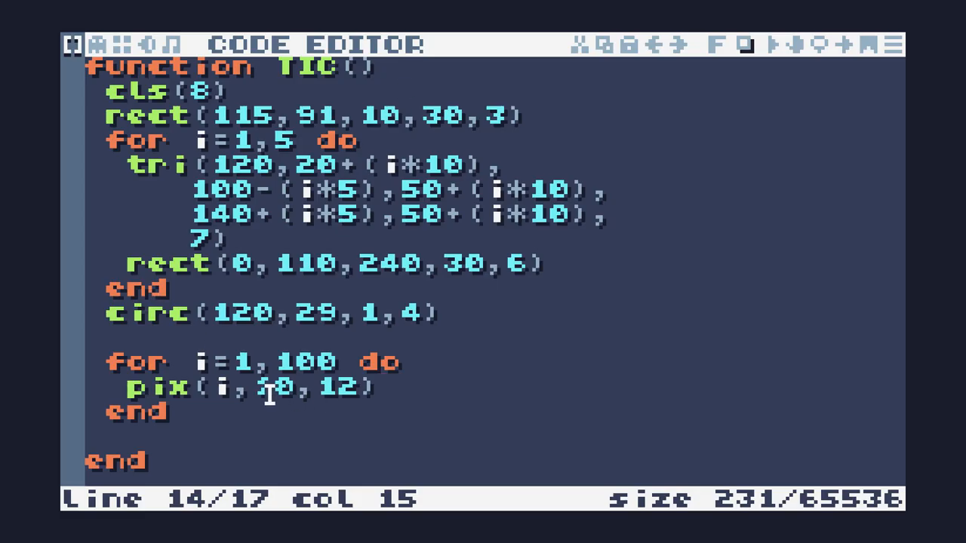
Step: Change the pixel x to i*20 and experiment with dividing it by 240
type("*")
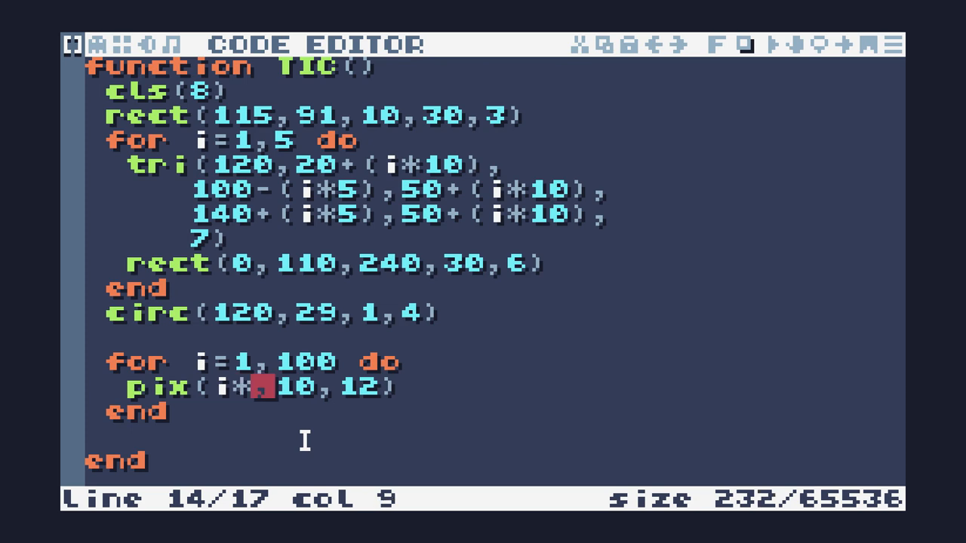
type("20")
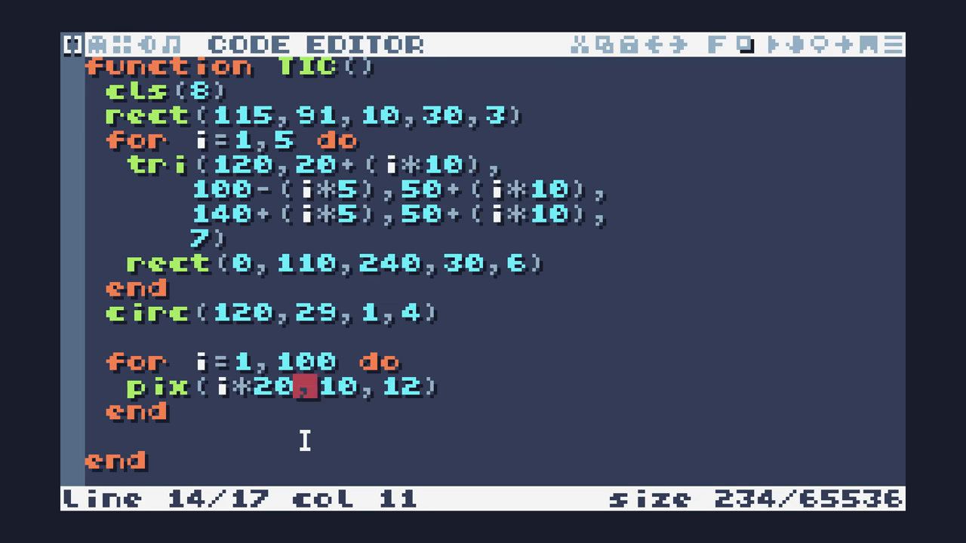
type("/")
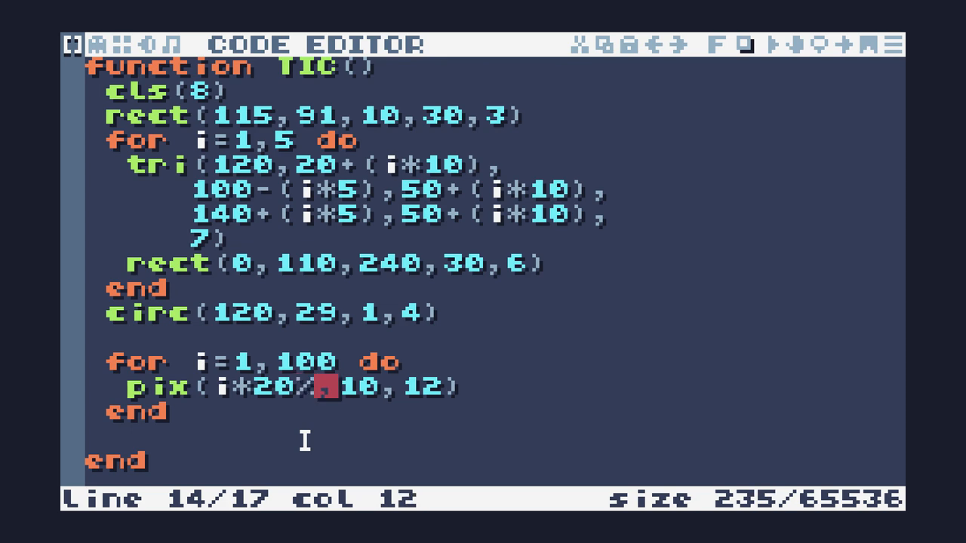
type("240")
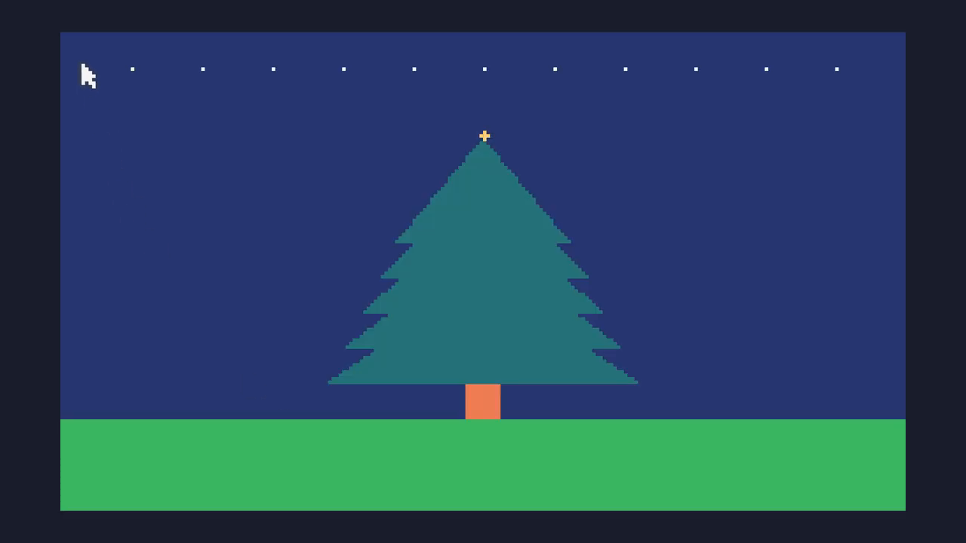
mouse_move(89, 72)
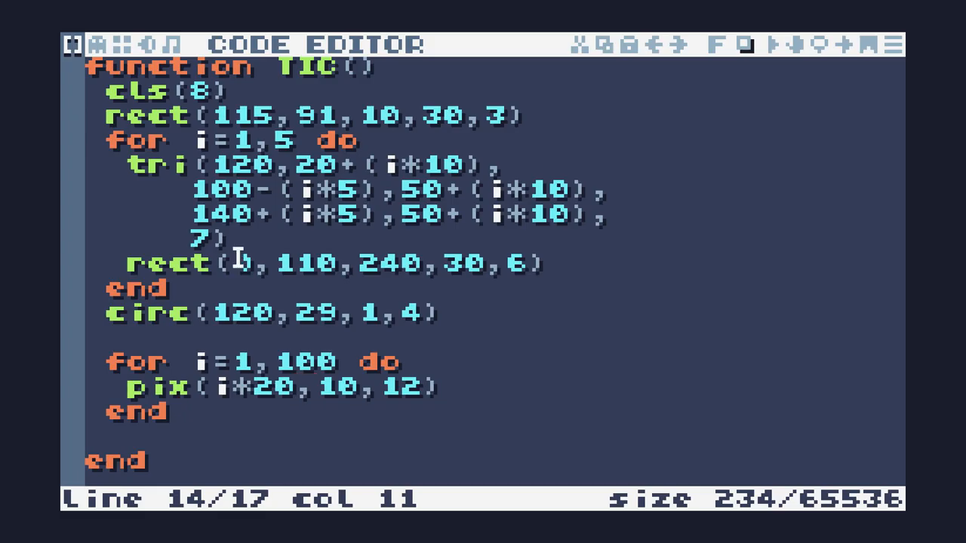
Step: Wrap the pixel x at 240 and derive its y from i*2 instead of the fixed 10
type("/2")
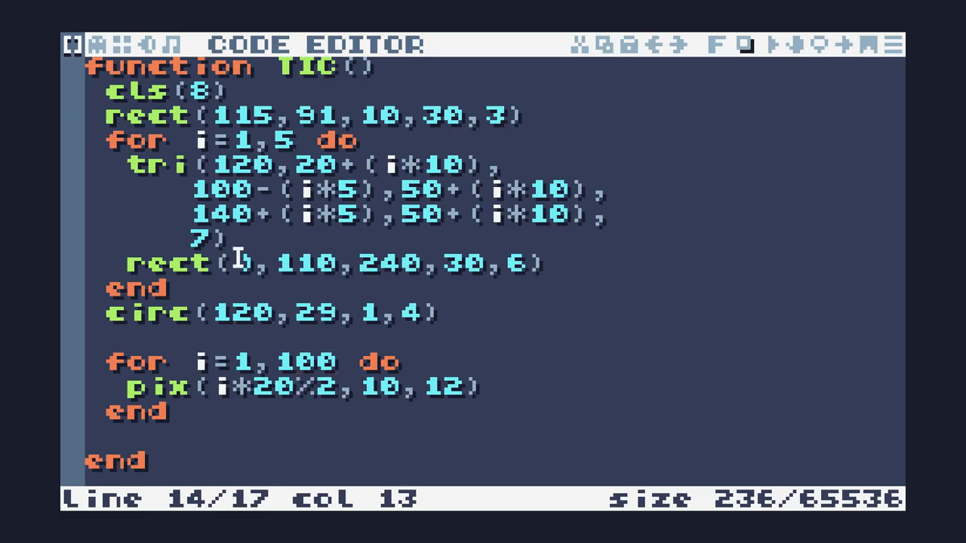
type("40")
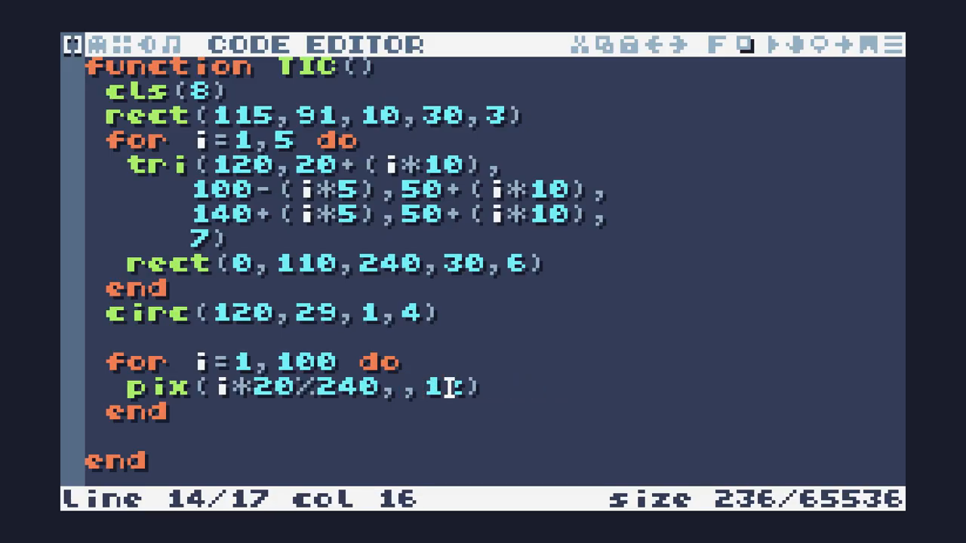
type("i")
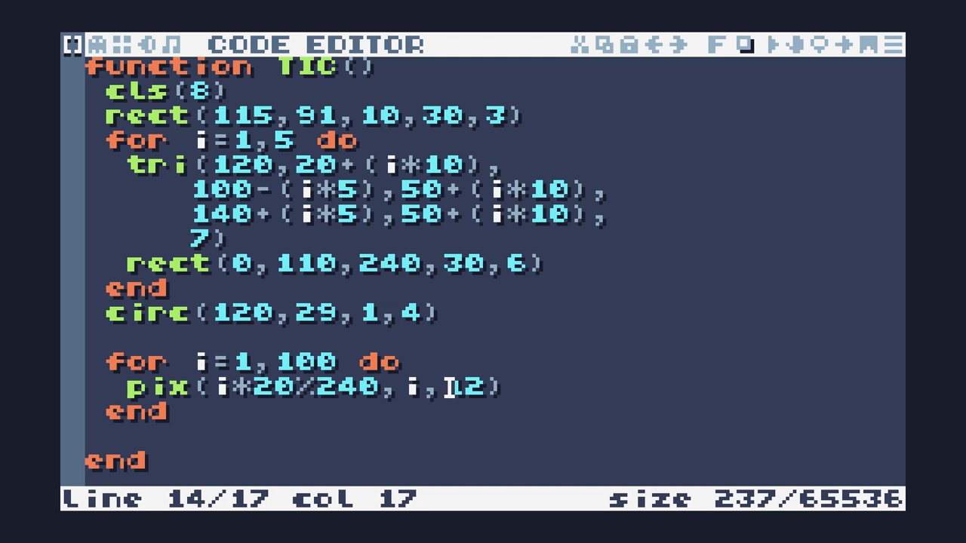
type("*2")
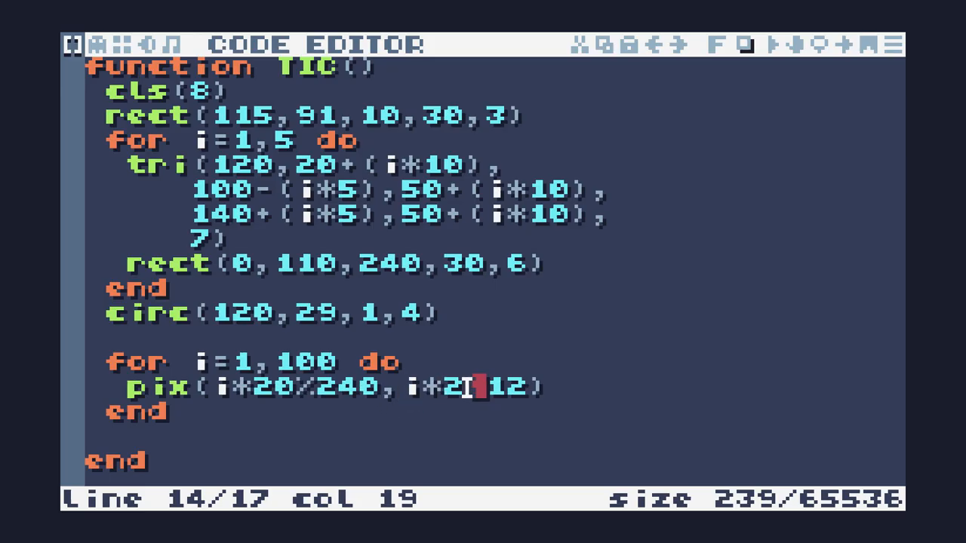
type(",")
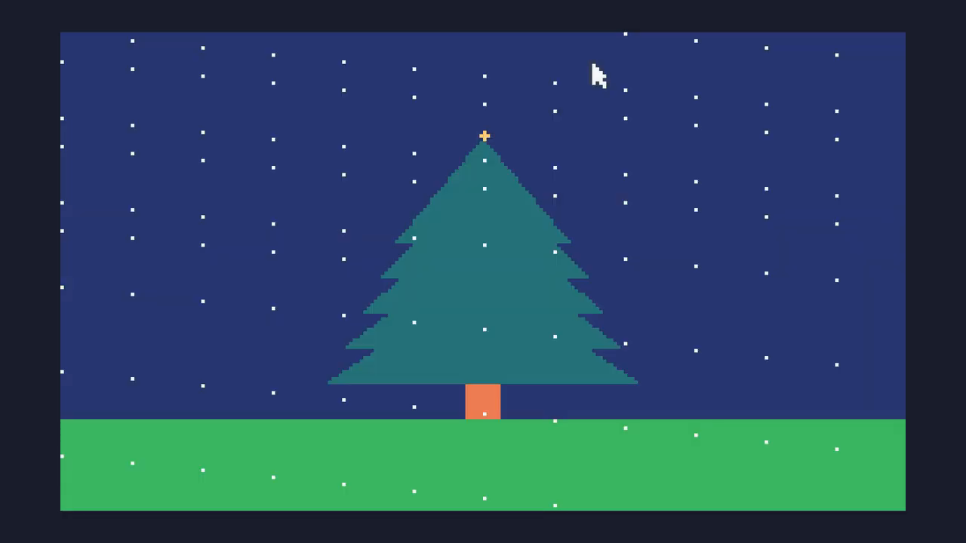
mouse_move(480, 475)
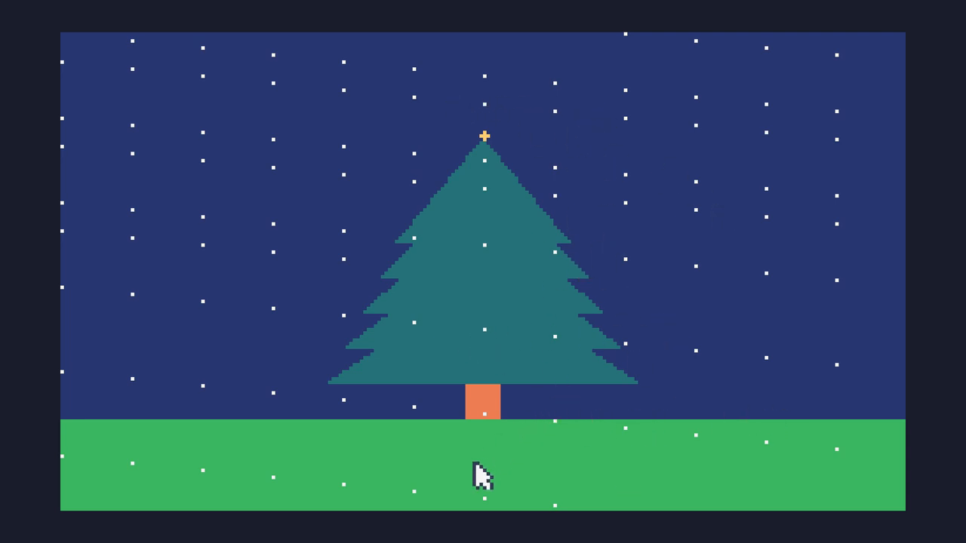
mouse_move(566, 516)
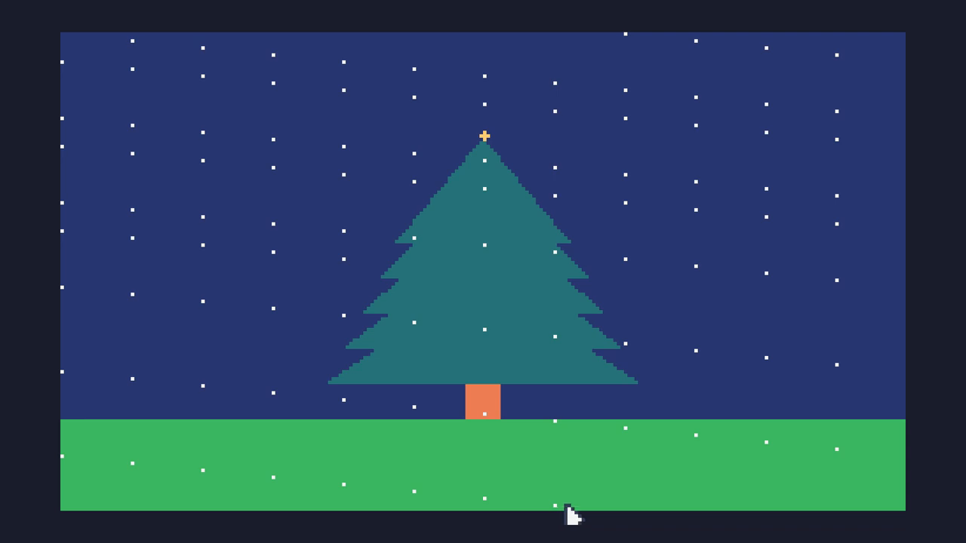
mouse_move(579, 519)
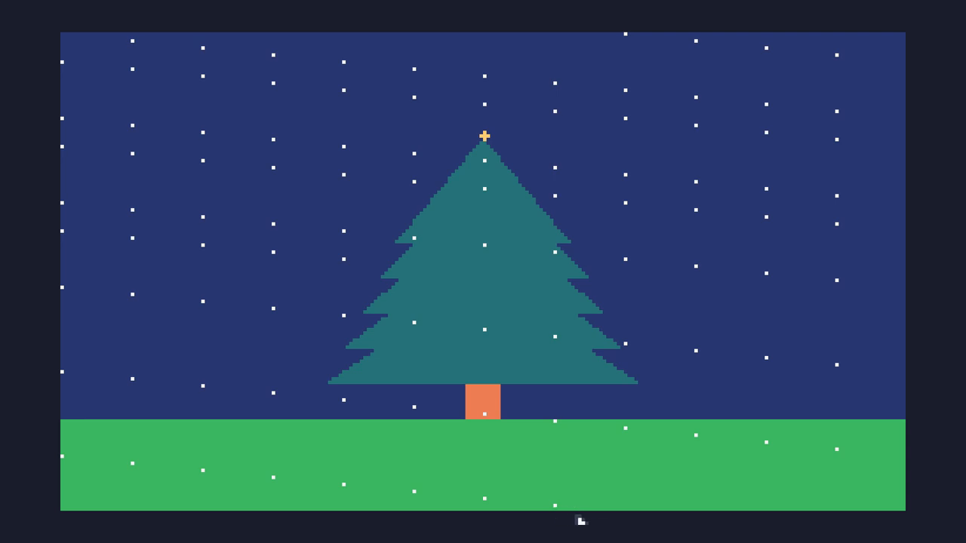
mouse_move(700, 121)
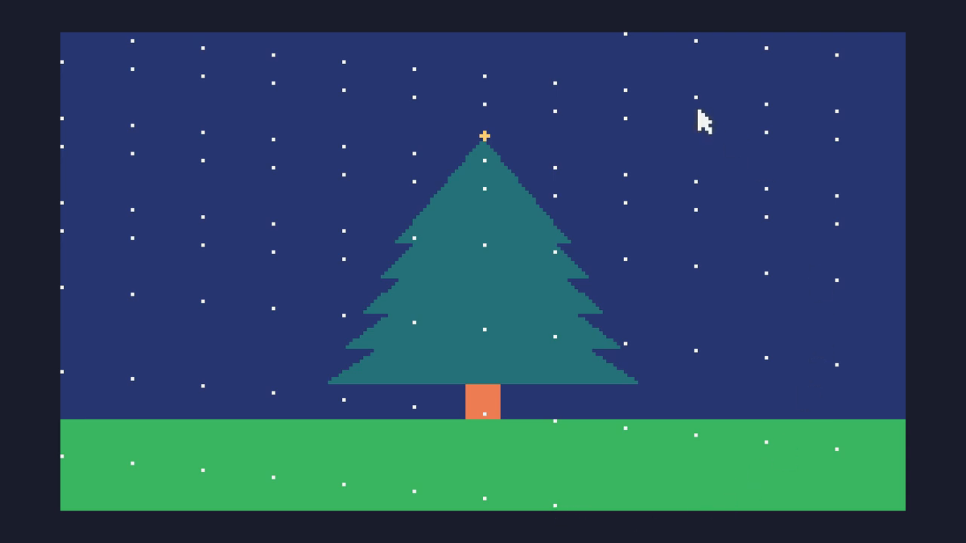
mouse_move(627, 47)
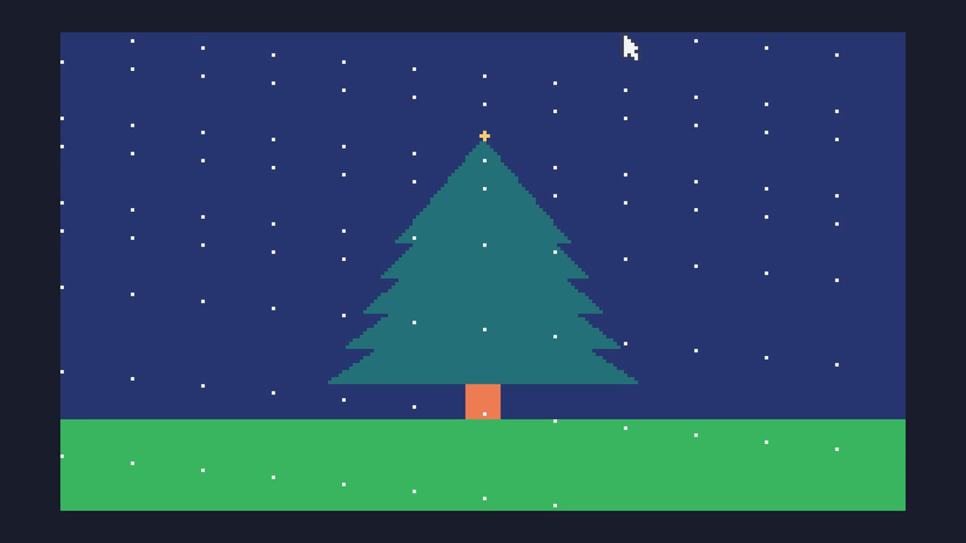
mouse_move(671, 377)
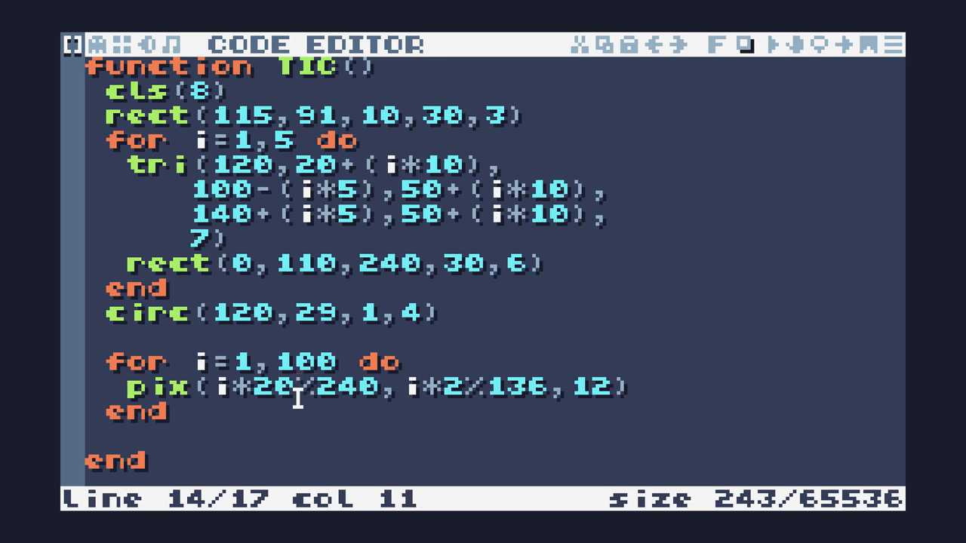
Step: Try multipliers 3, 5 and 7 in place of 20 for the snow pixels' x positions
type("3")
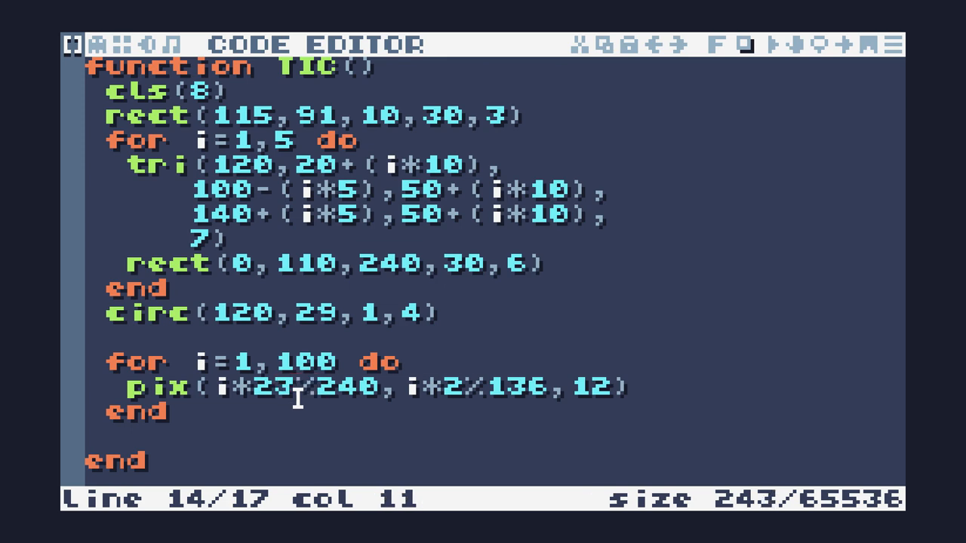
key("Backspace")
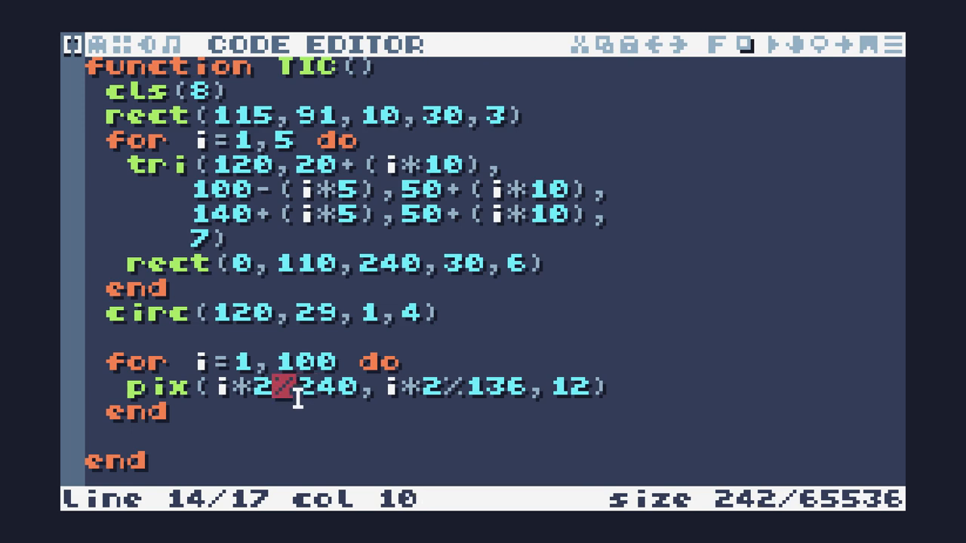
type("5")
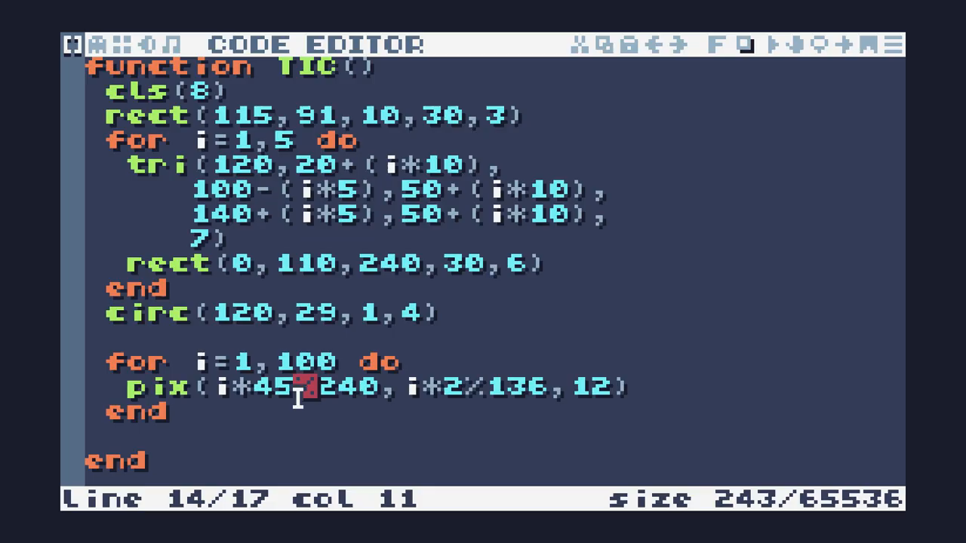
key("backspace")
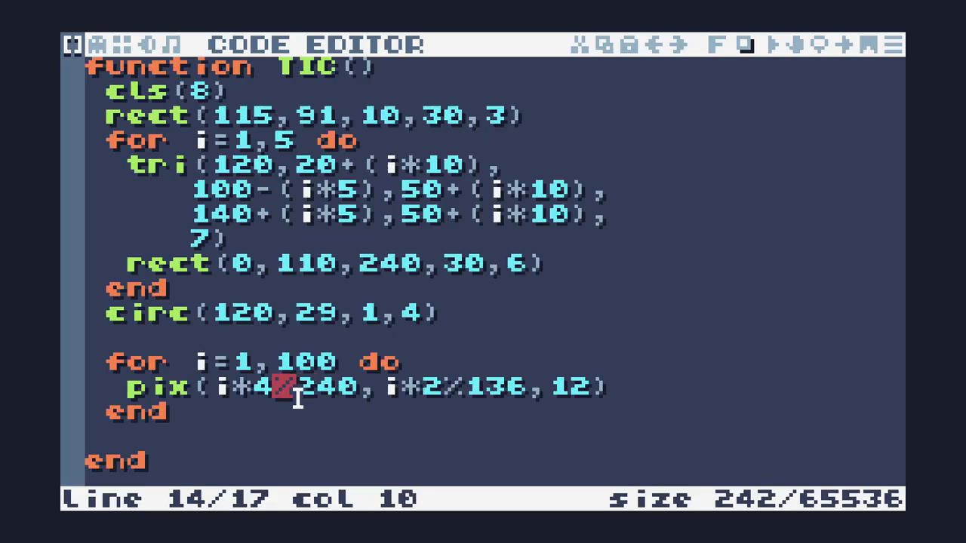
type("7")
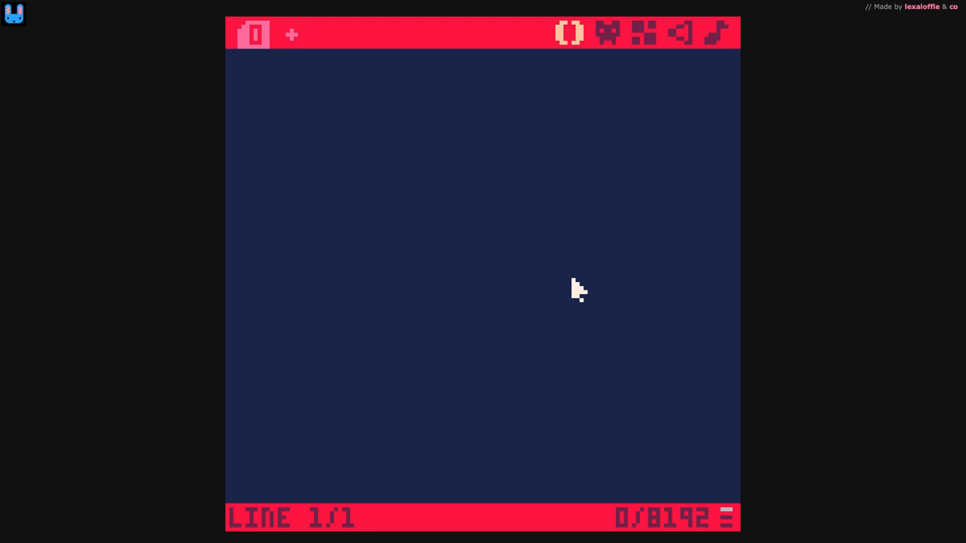
Step: Write a _draw function in PICO-8 that clears the screen and stores the time in T
type("FUNCTION")
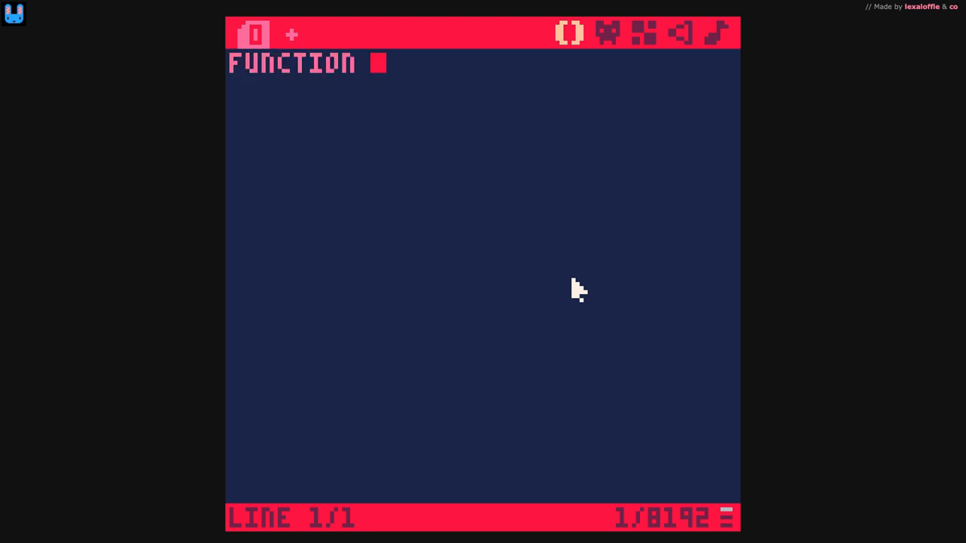
type("_draw()")
type("END")
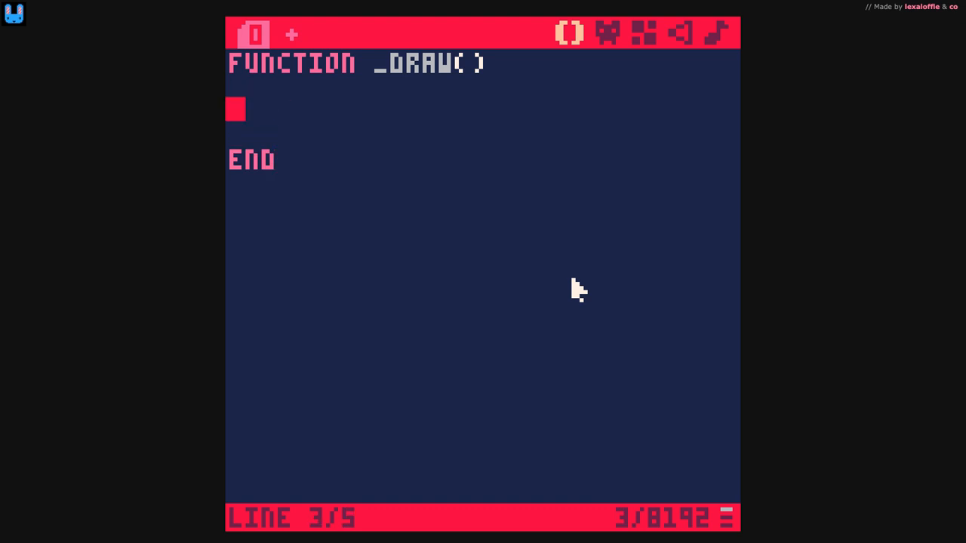
type("cls()")
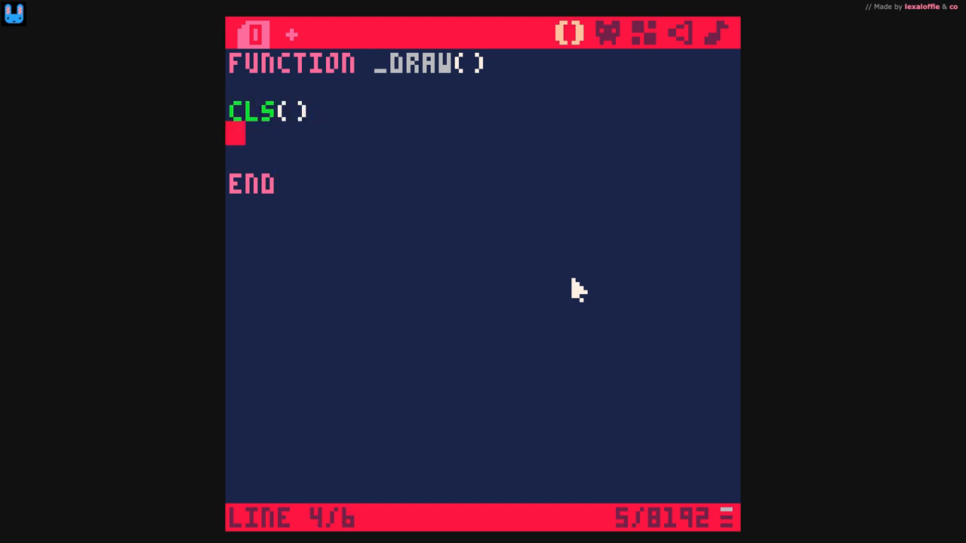
type("T=X")
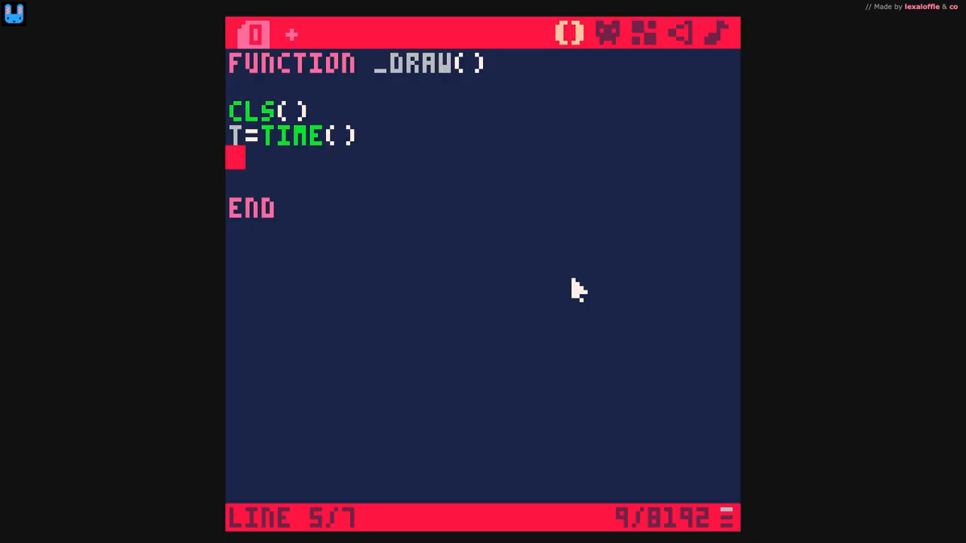
Step: Begin a PRINT call showing T at 0,0
type("PRINT(")
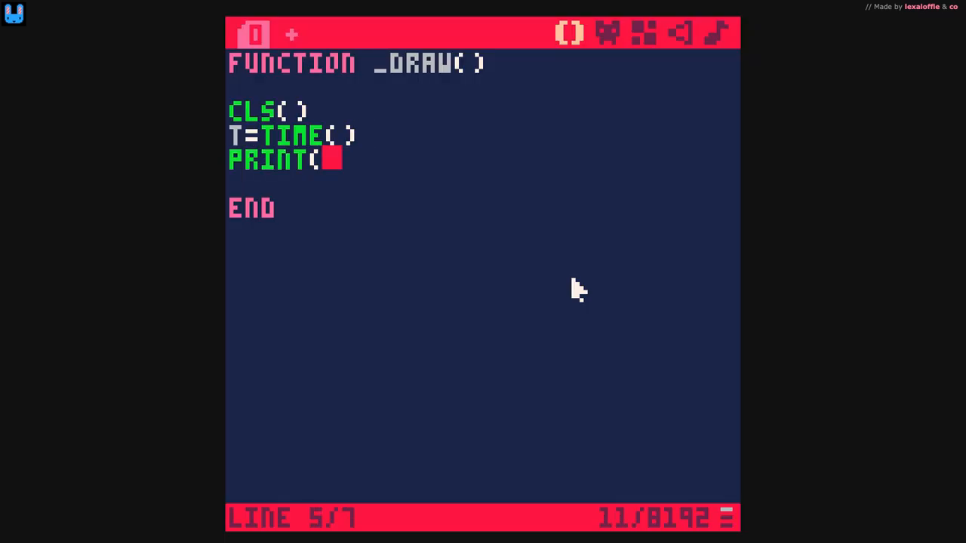
type("T,")
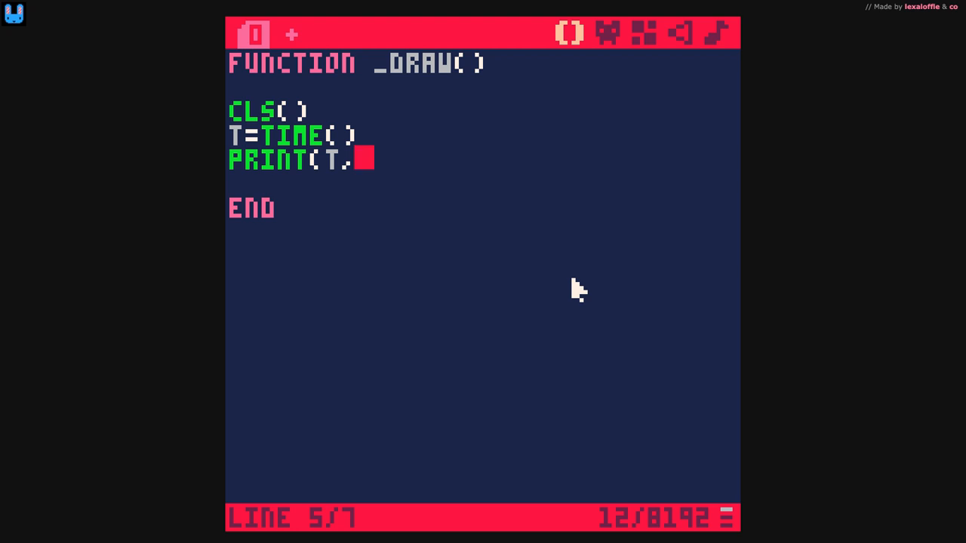
type("0,0")
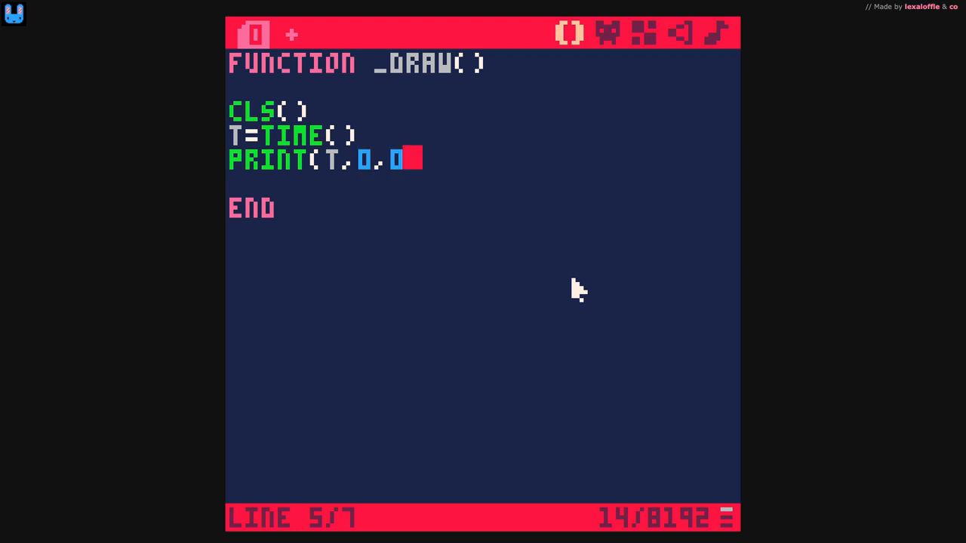
type(",7")
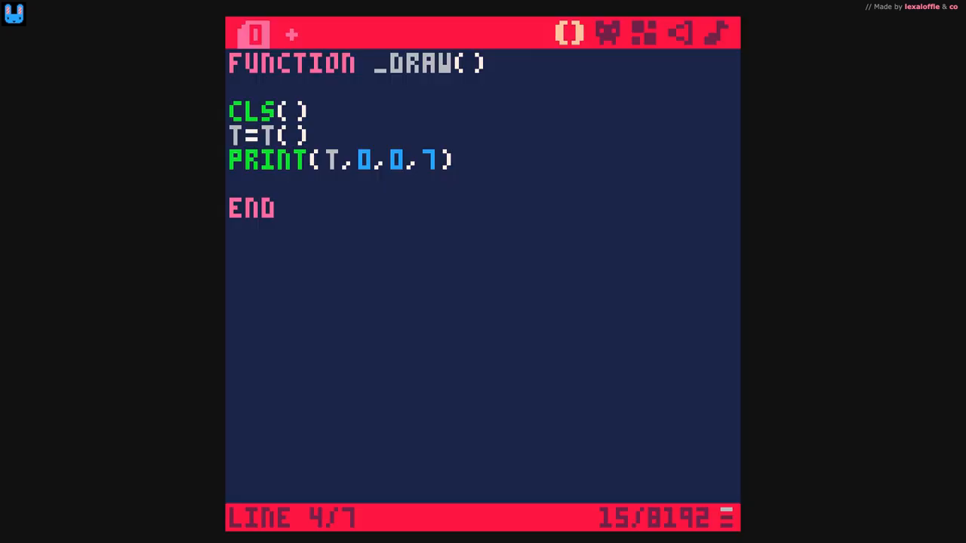
Step: Rewrite the time assignment back to t=time() and begin a new pset( line below it
key("Backspace")
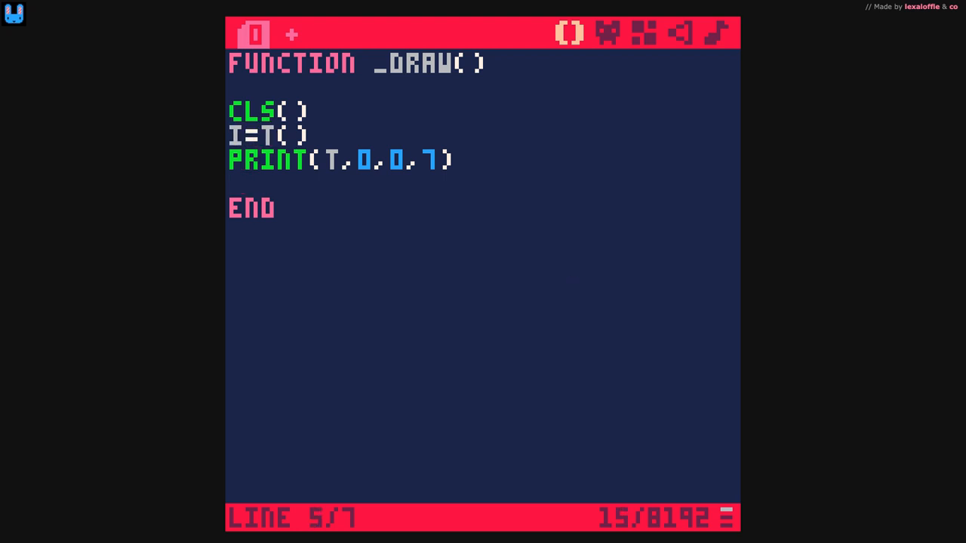
double_click(332, 160)
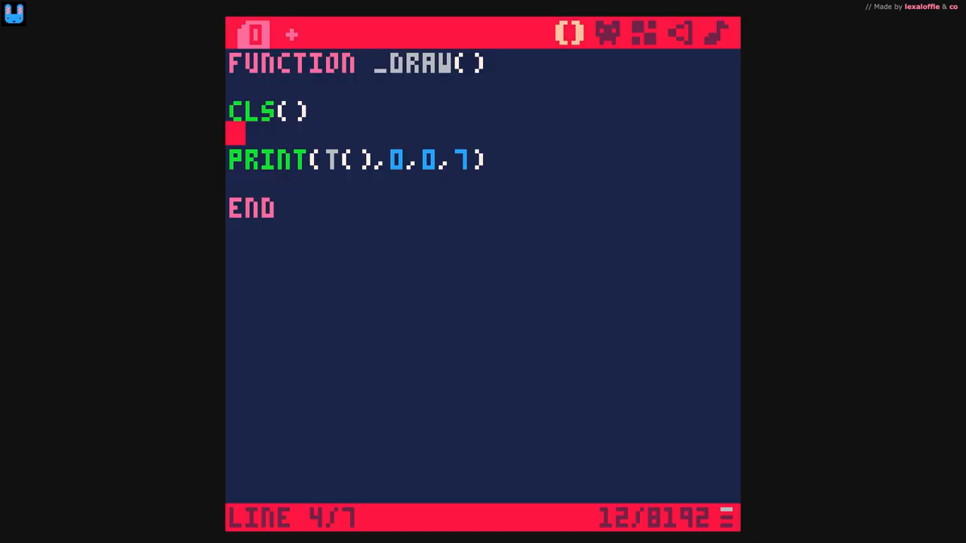
type("I=T")
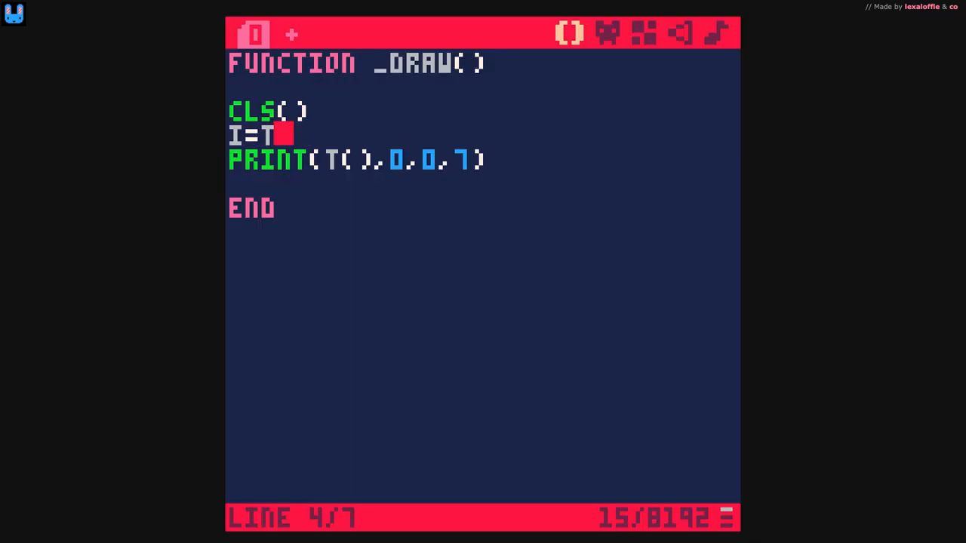
type("(")
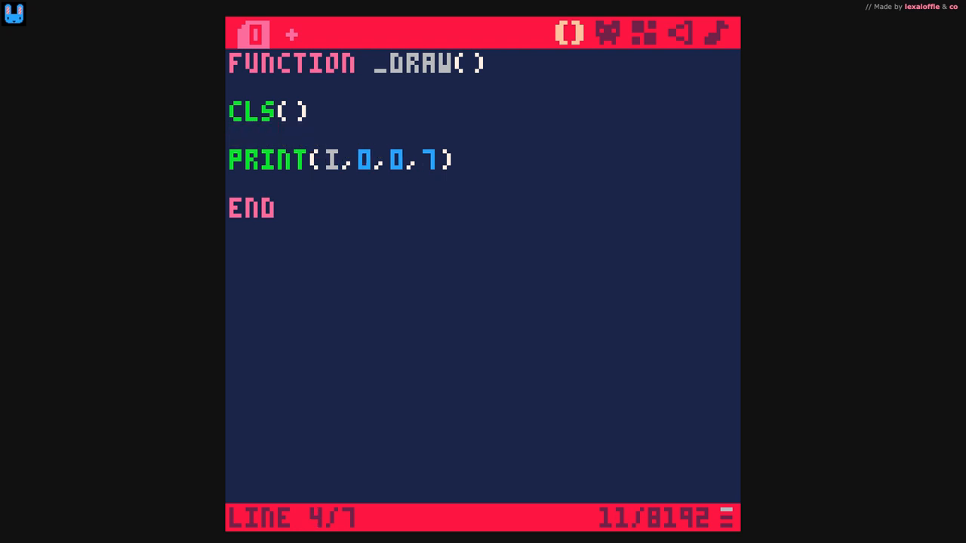
type("T=TI")
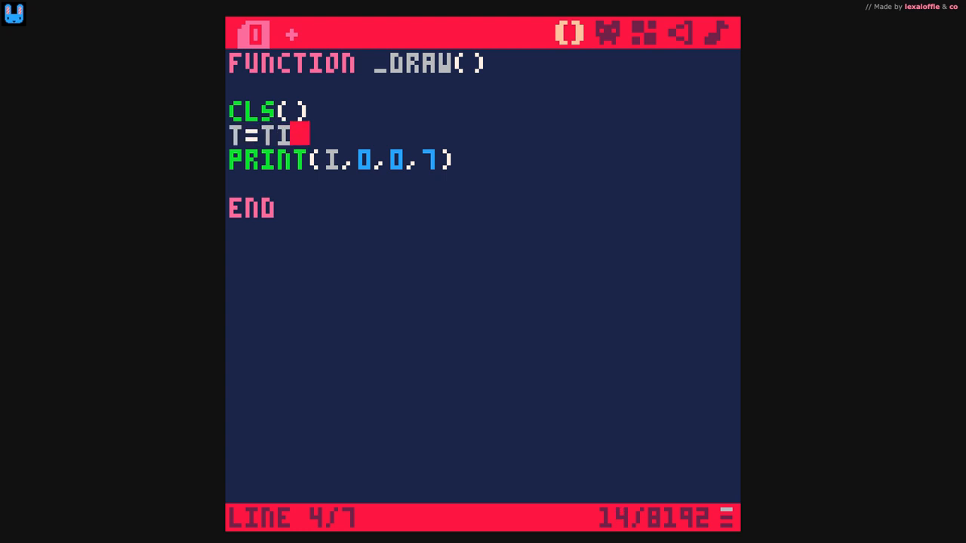
type("ME()")
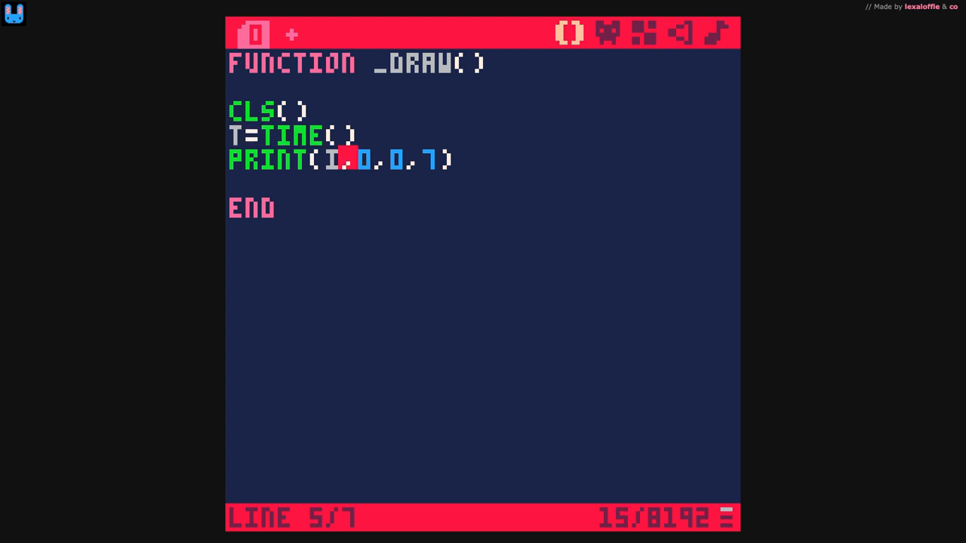
type("T")
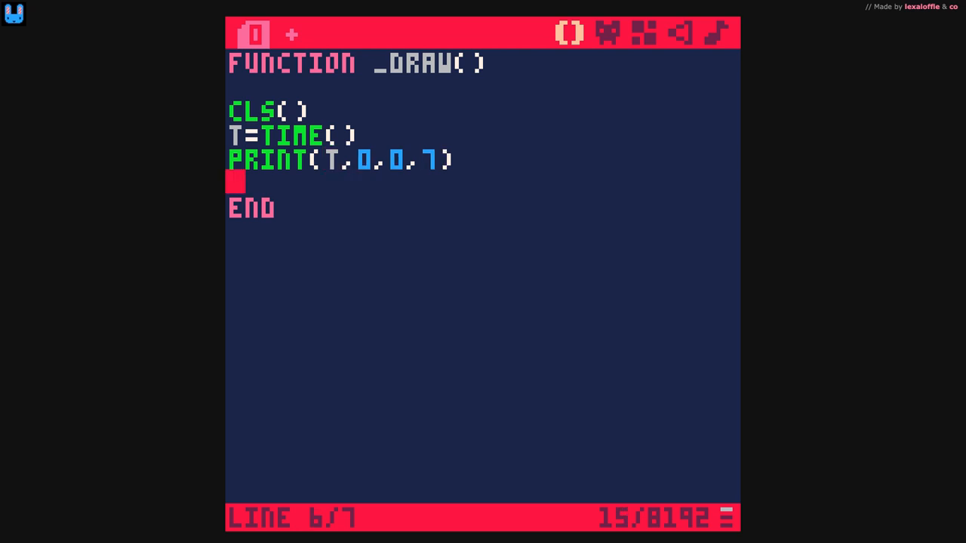
type("PSET(")
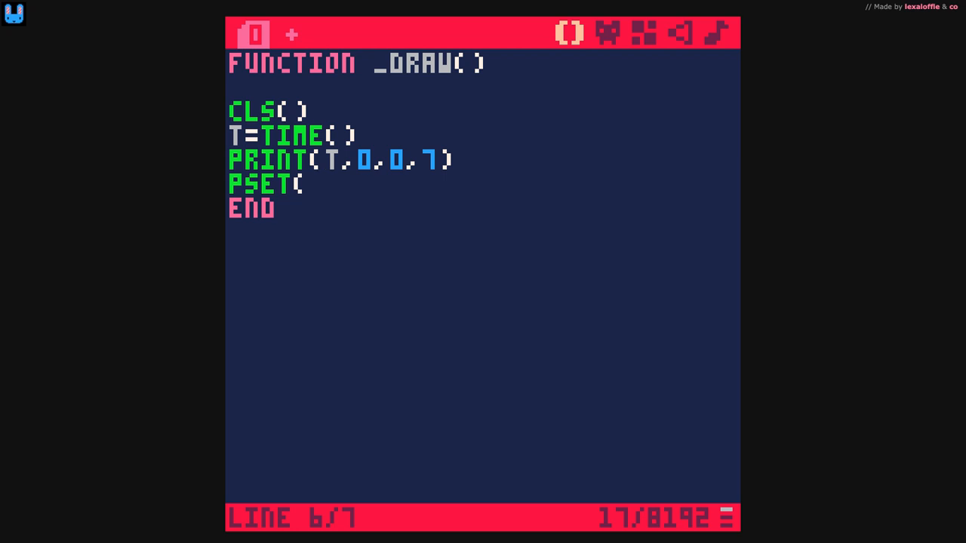
mouse_move(323, 184)
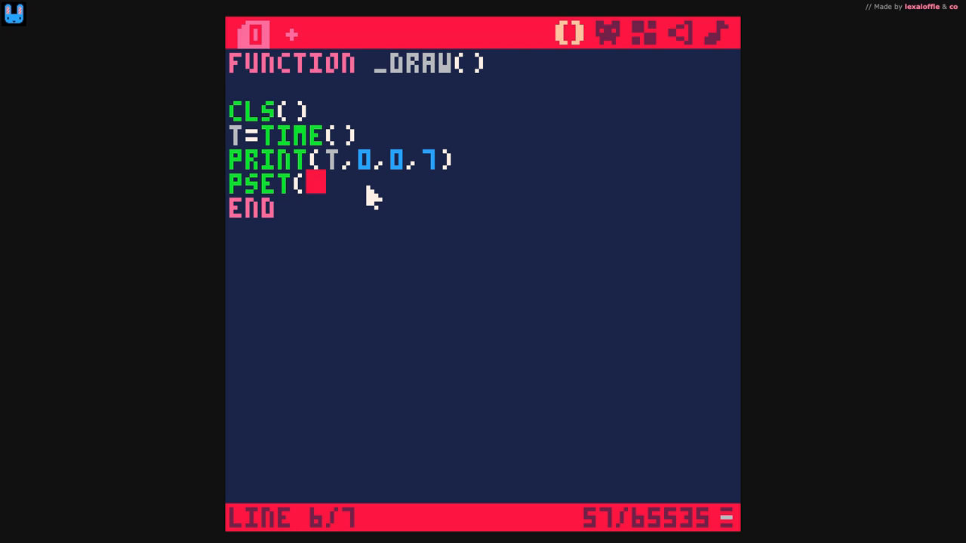
Step: Complete pset(10,10+t*30,7) so the pixel at x 10 falls down the screen over time
type("10,10,7)")
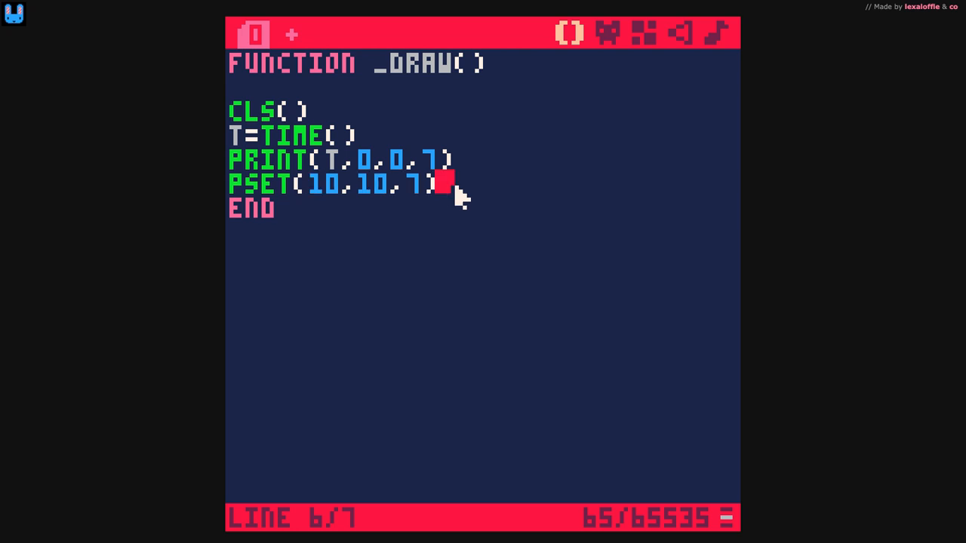
left_click(253, 33)
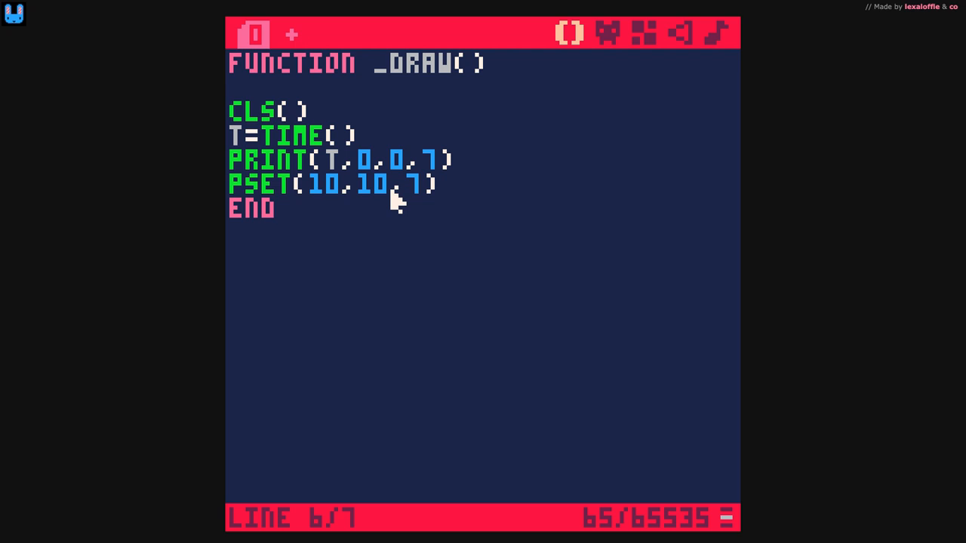
type("+T")
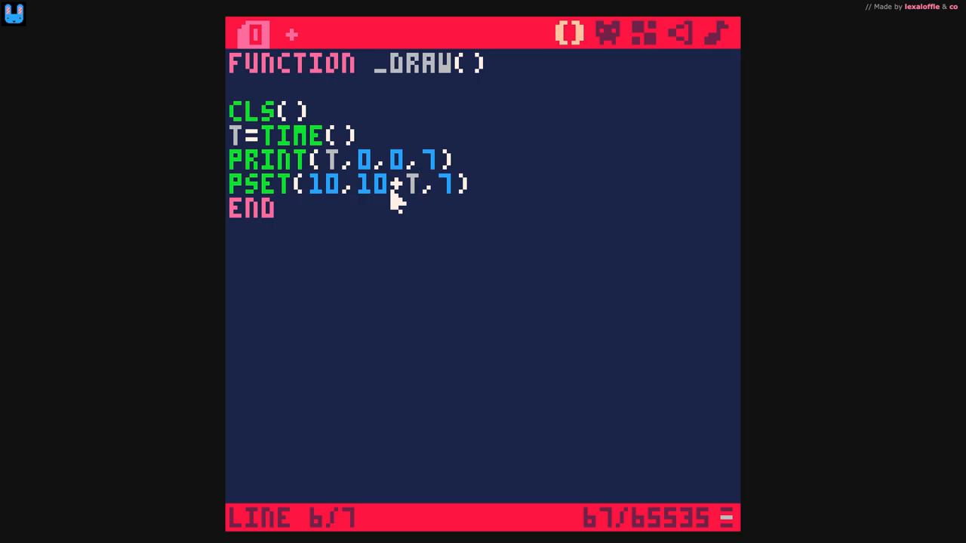
type("*3")
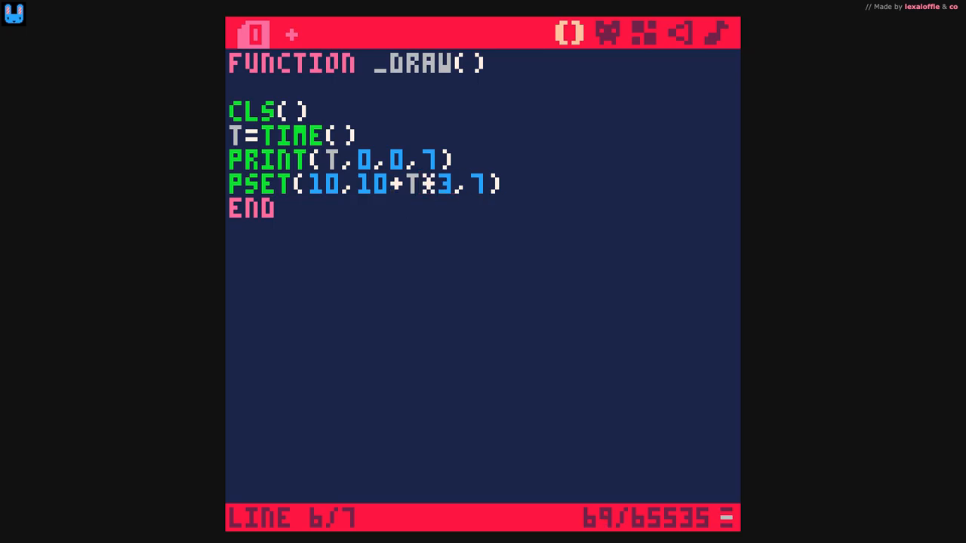
type("0")
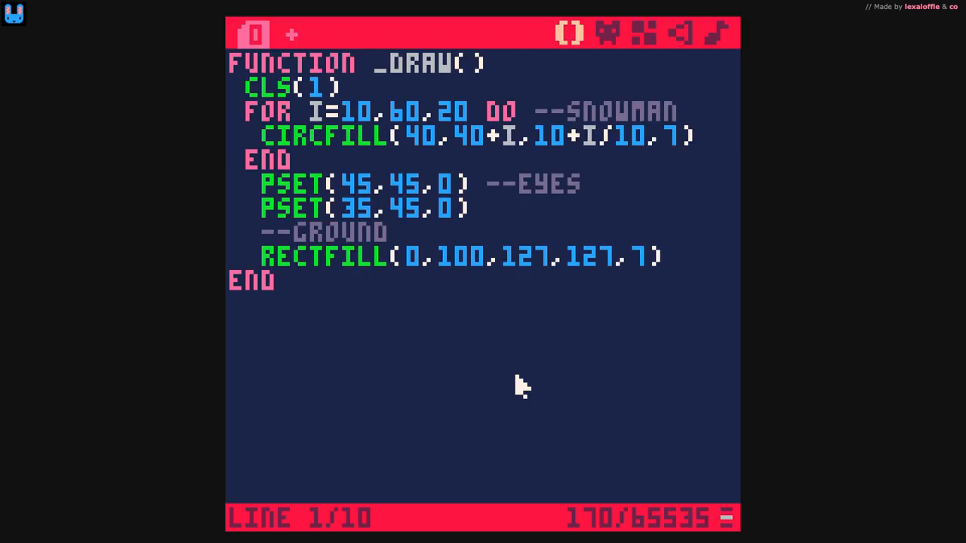
mouse_move(438, 91)
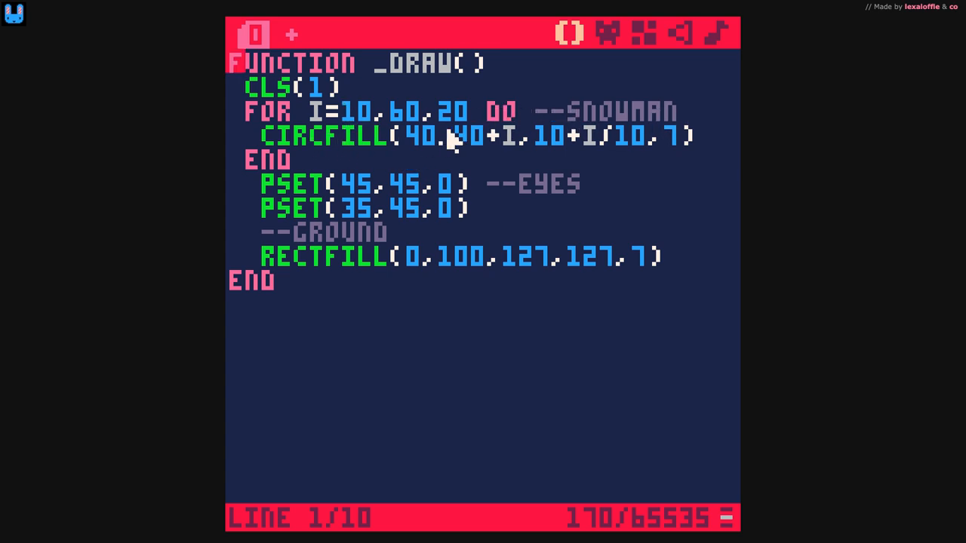
mouse_move(486, 143)
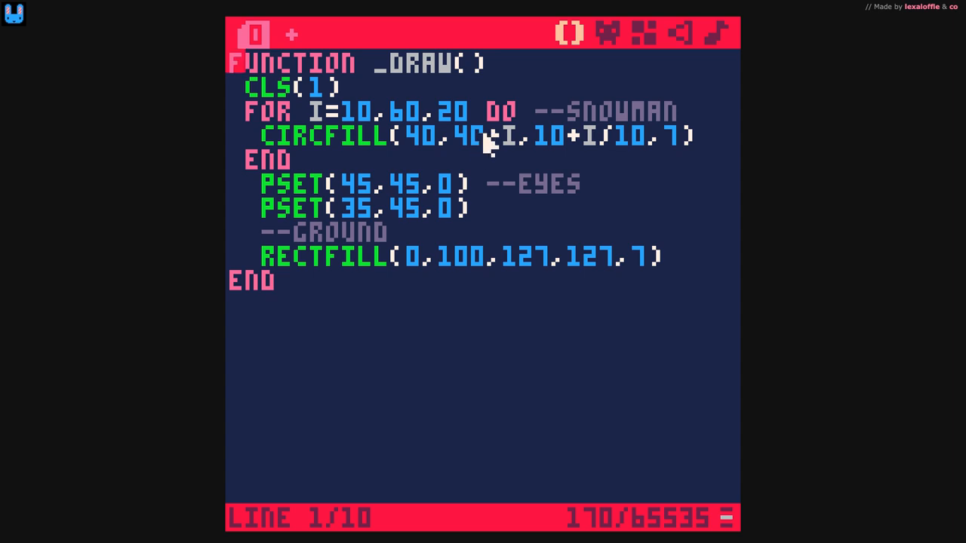
mouse_move(489, 148)
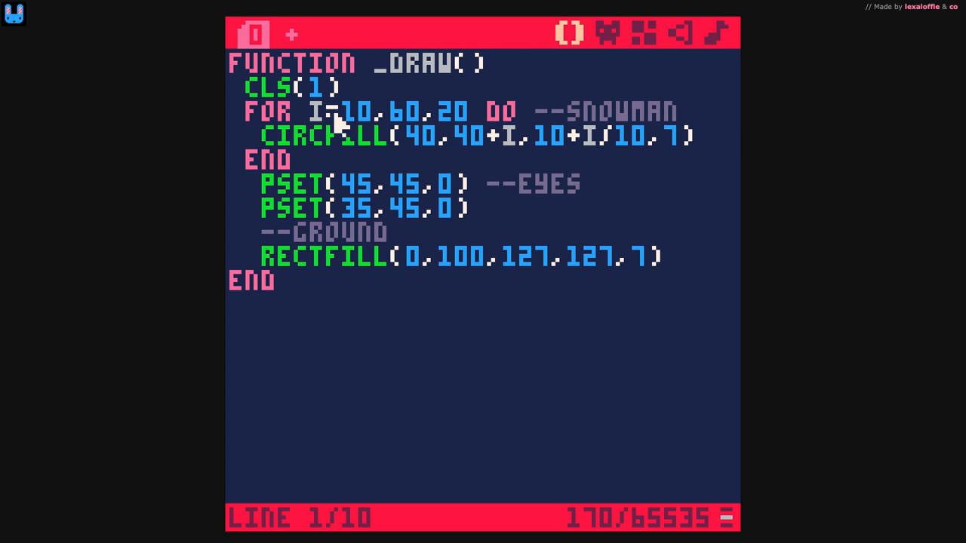
mouse_move(430, 105)
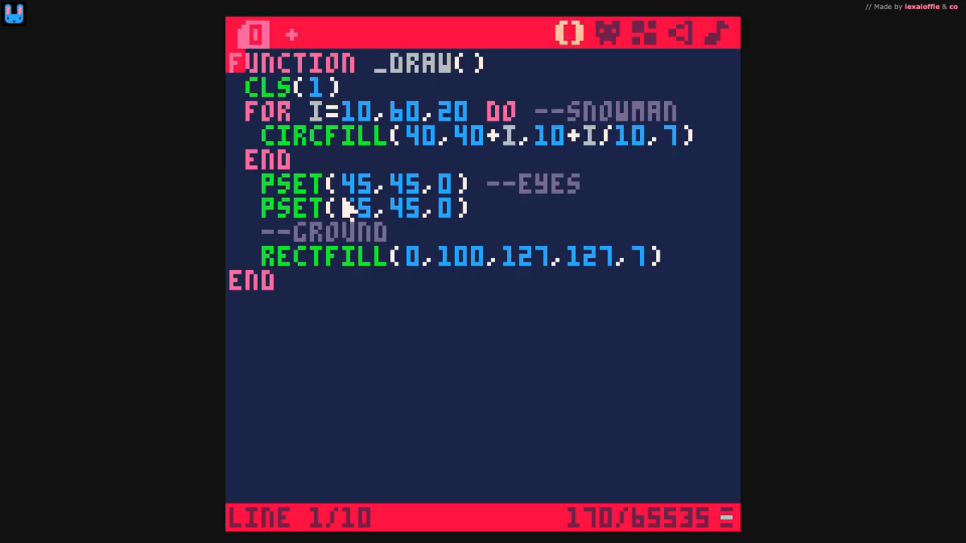
Step: Set the second eye's x to 35 and add blank lines below the ground rectangle
type("35")
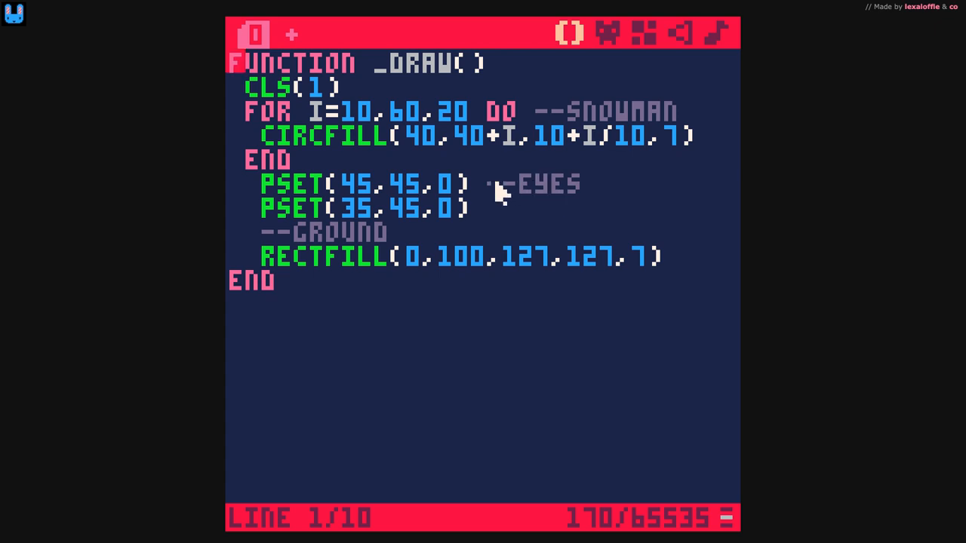
mouse_move(495, 211)
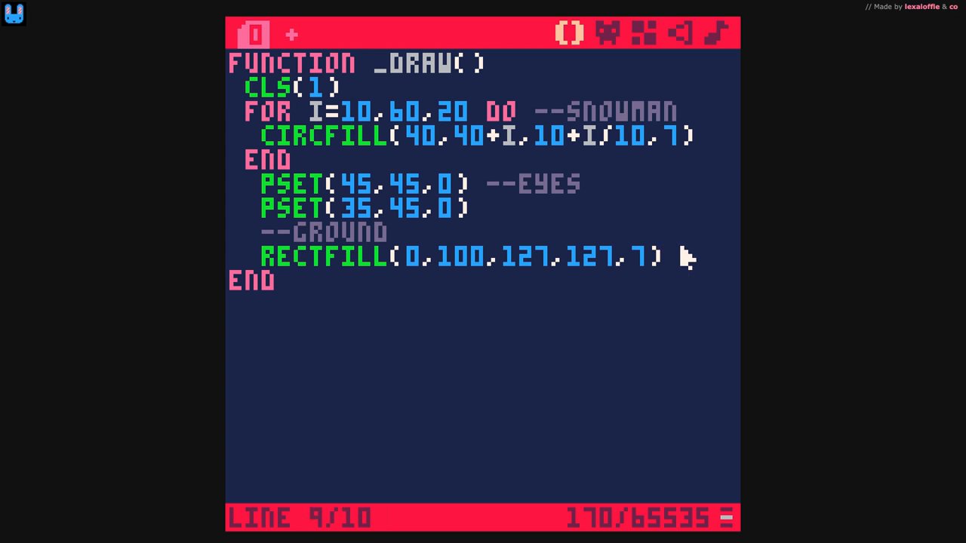
key("enter")
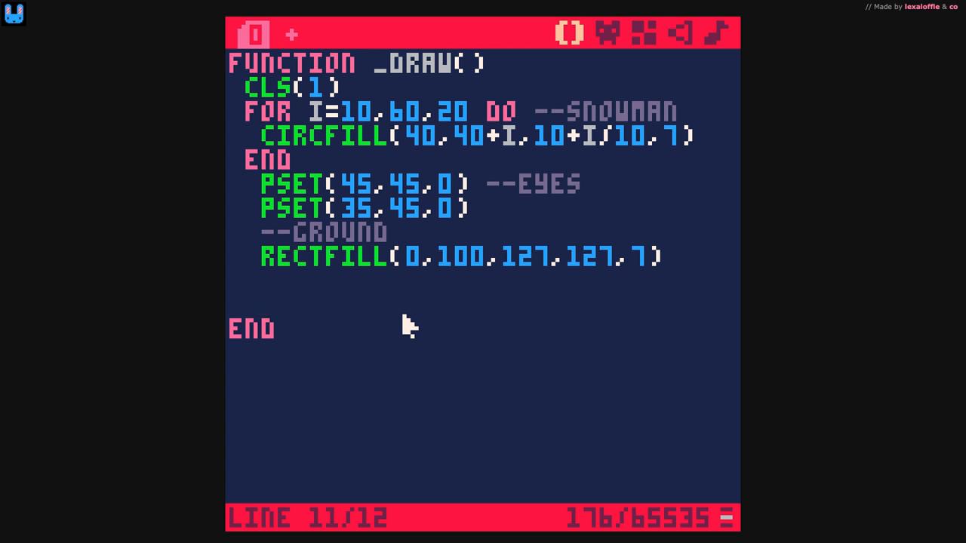
Step: Write the loop header for i=1,100 do and move into its body
type("FOR")
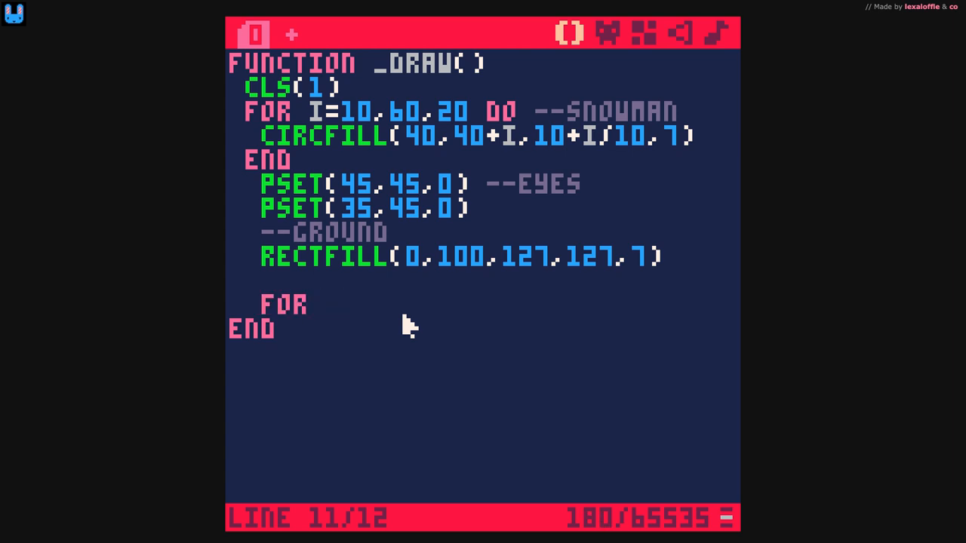
type("I=")
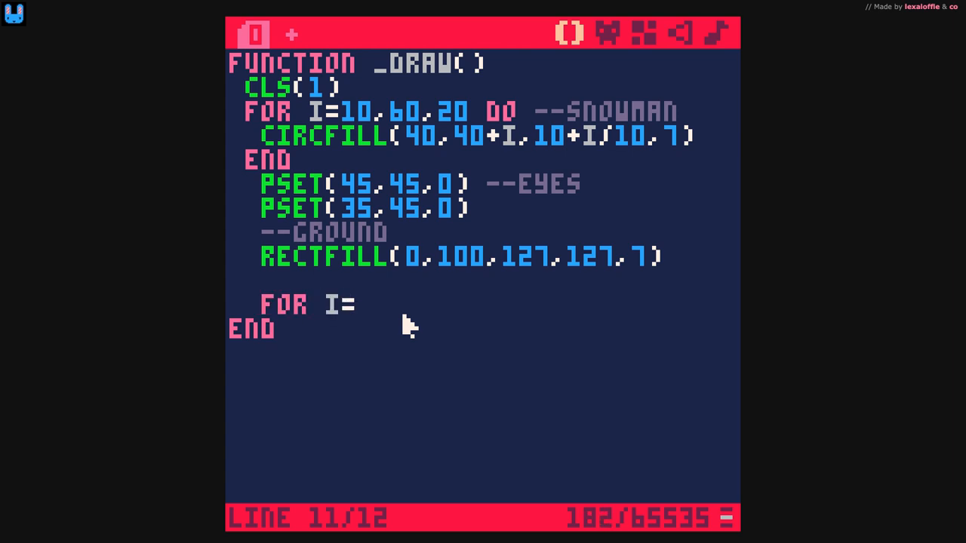
type("1,100 DO")
type("END")
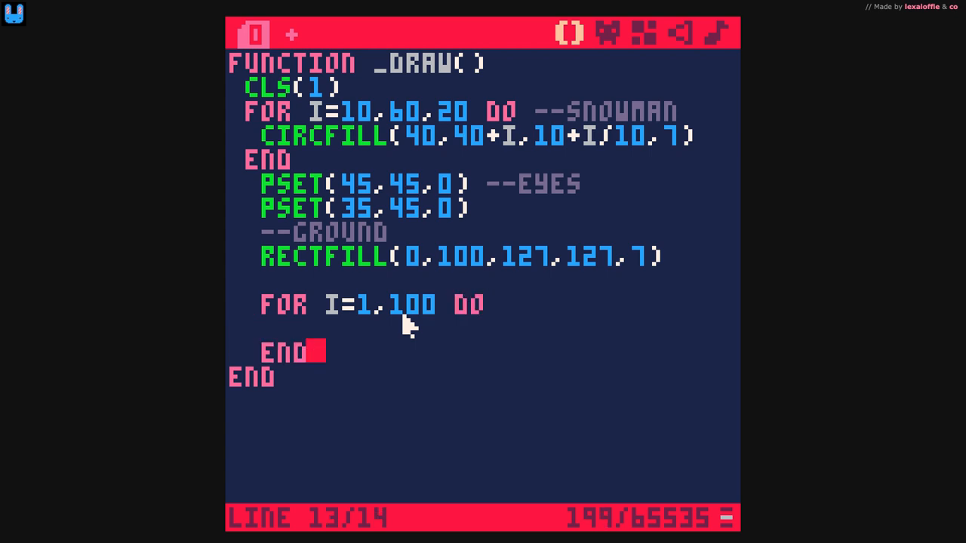
key("enter")
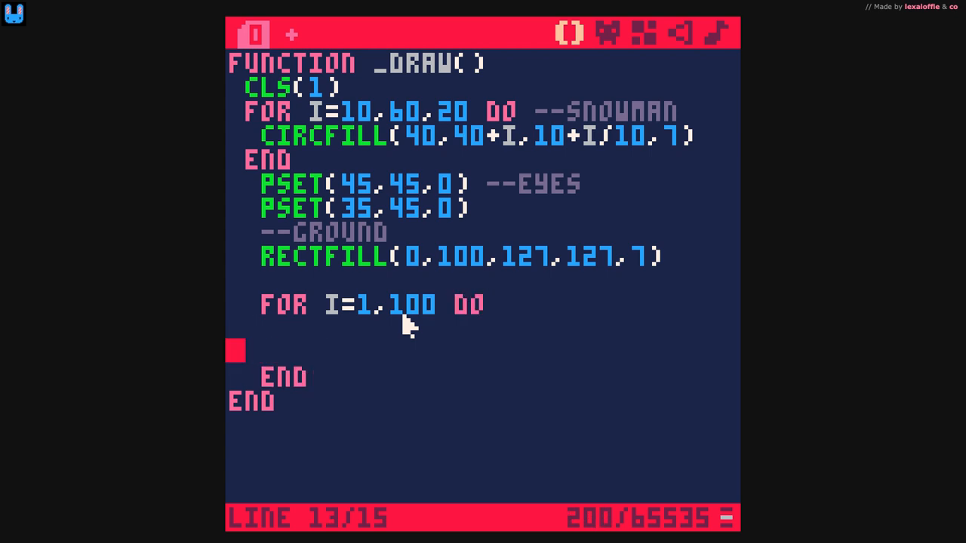
Step: Inside the loop, draw pset(i*20%128,10,7) to spread white pixels along row 10
type("PSET(")
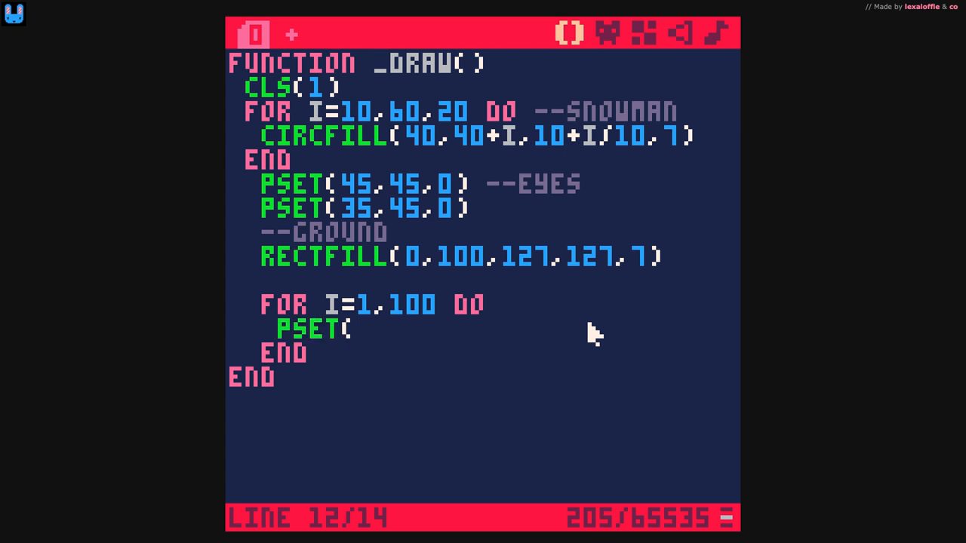
type("I")
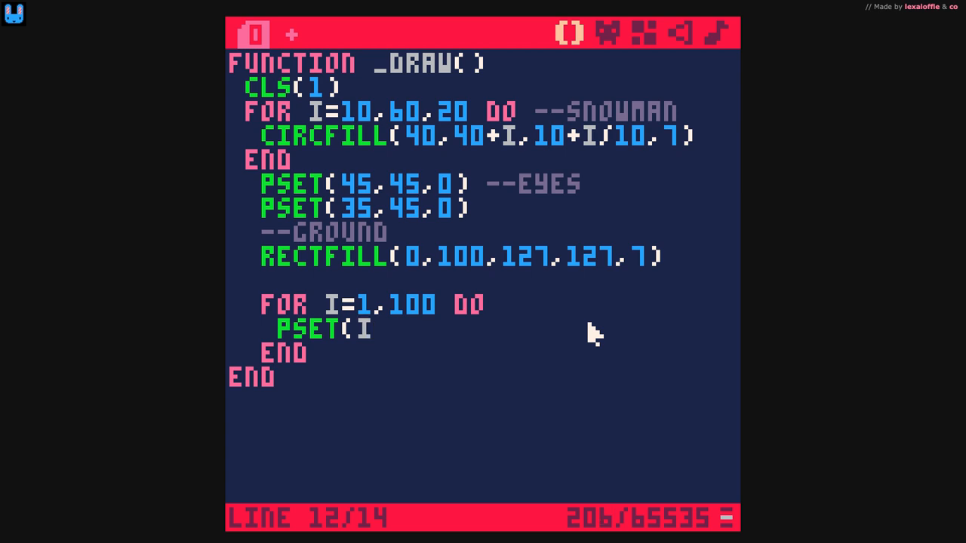
type(",10,7")
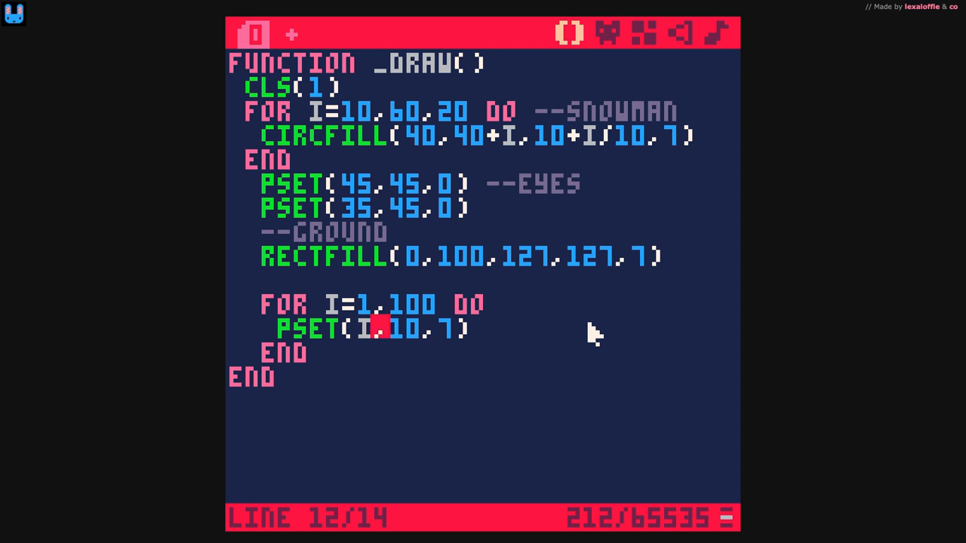
type("*20")
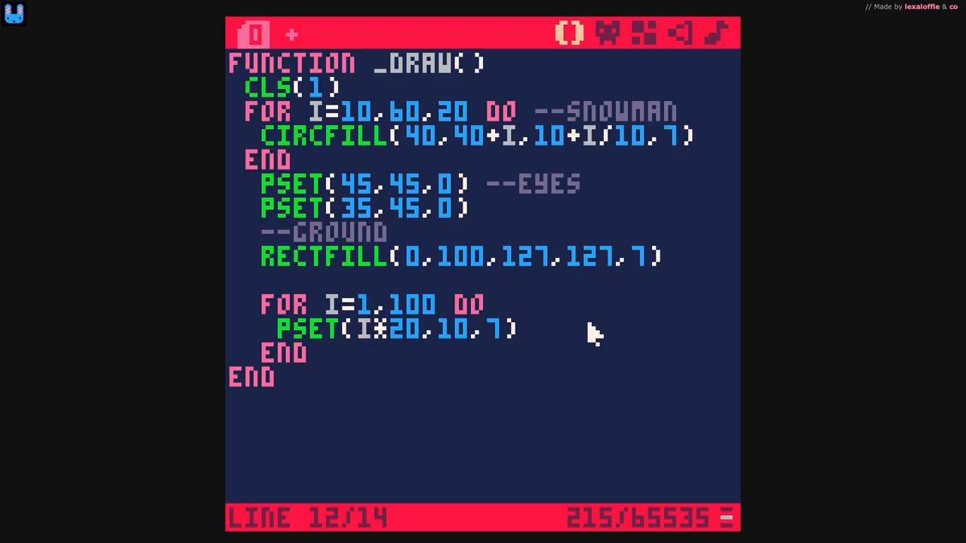
type("%")
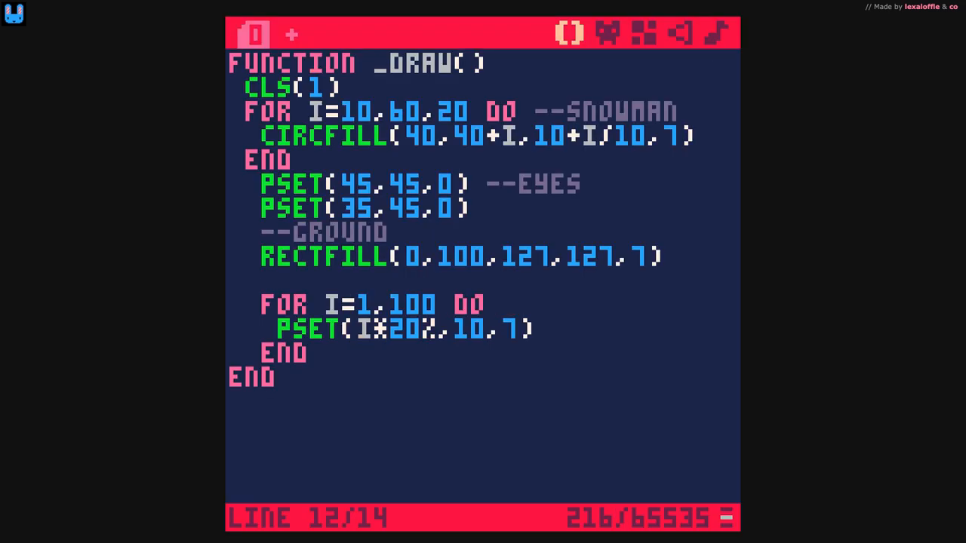
type("128")
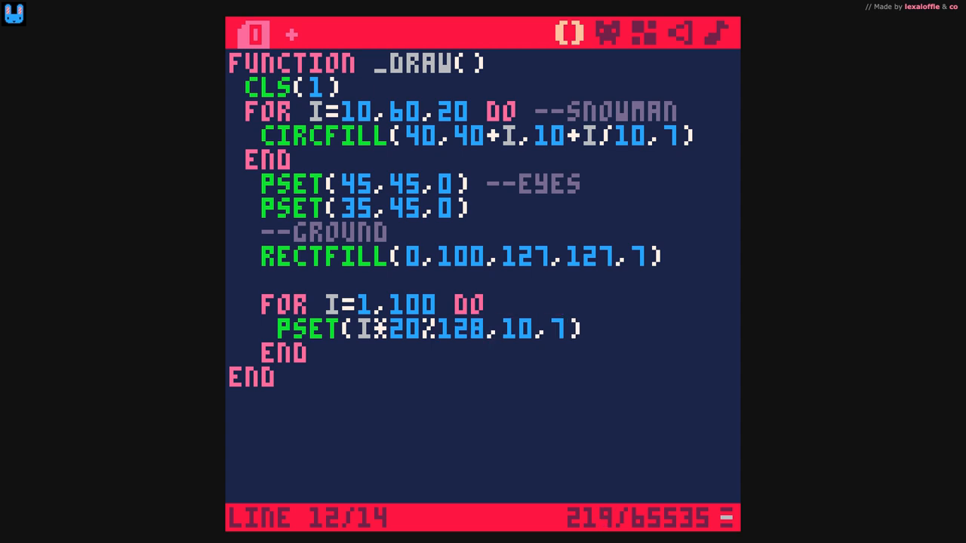
left_click(490, 329)
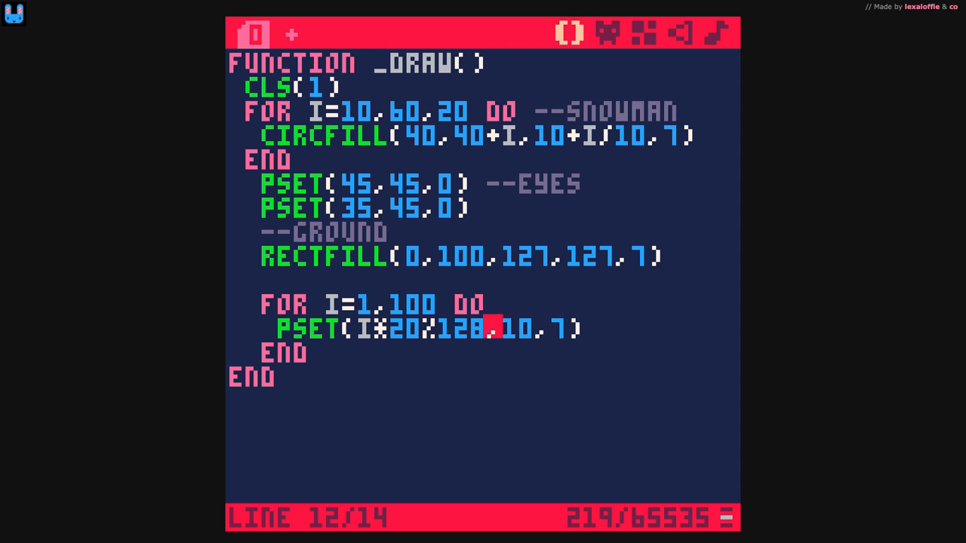
mouse_move(595, 335)
type("I")
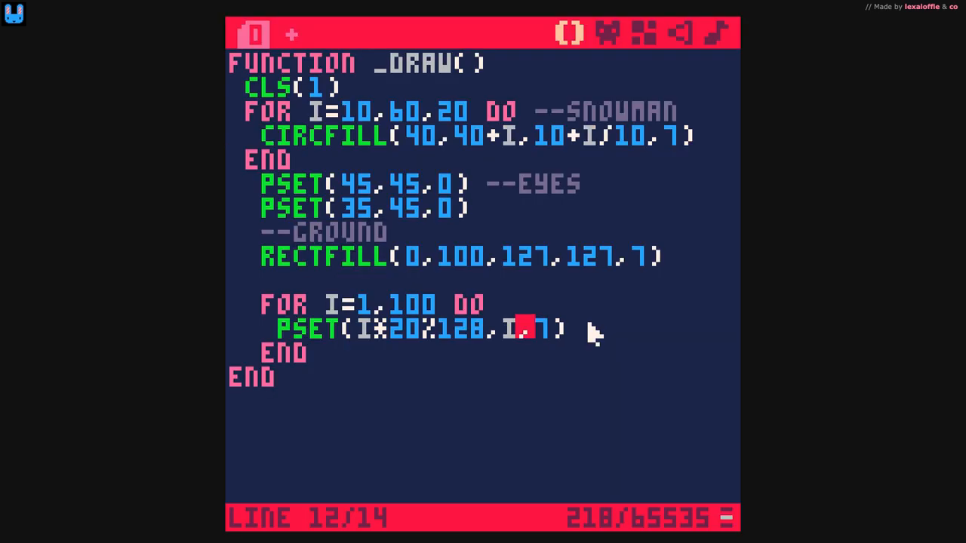
mouse_move(445, 308)
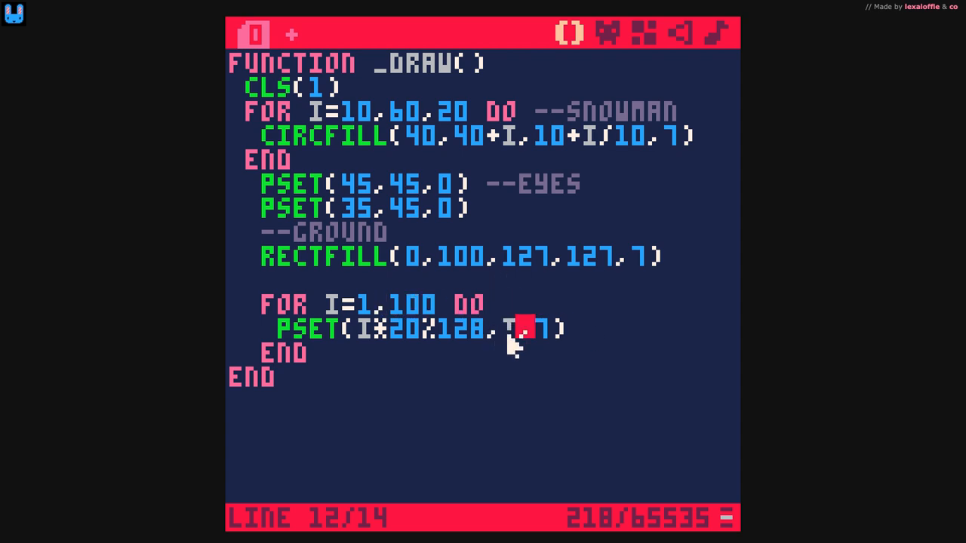
mouse_move(521, 151)
type("%")
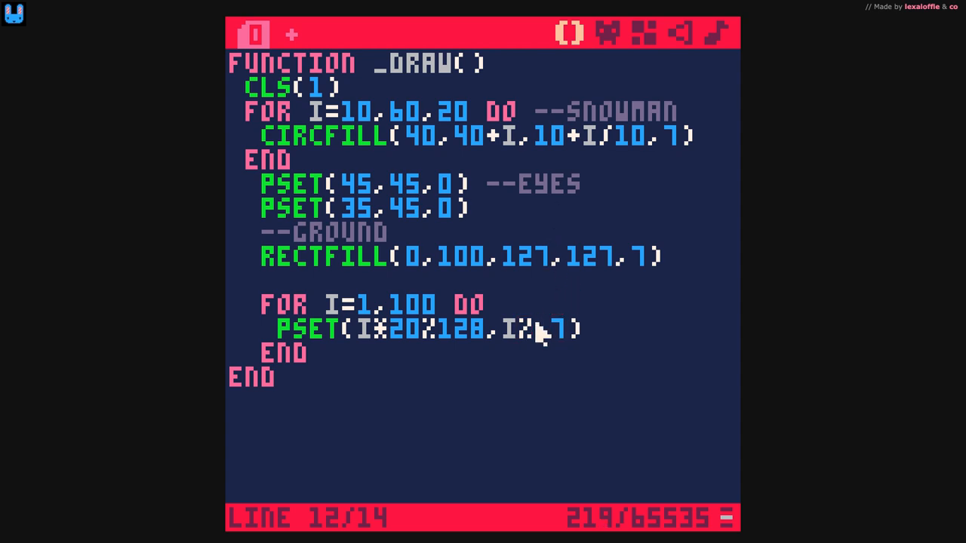
Step: Change the snow pixel's y to i*2%128, giving pset(i*20%128,i*2%128,7)
type("2,")
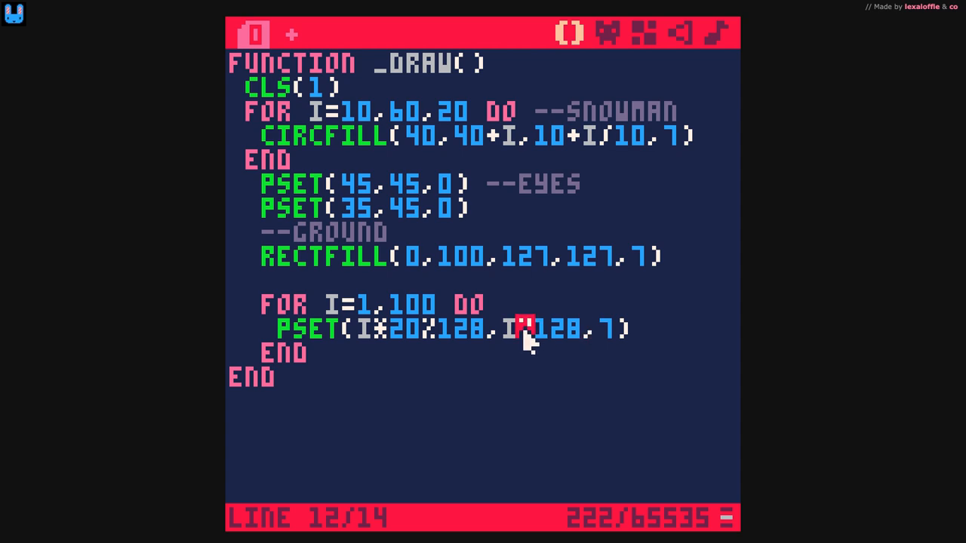
type("22")
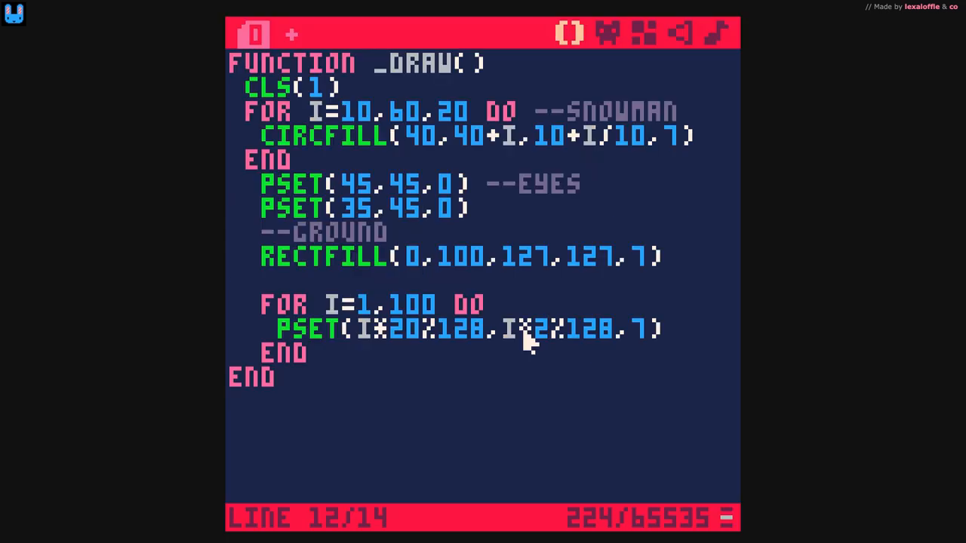
mouse_move(513, 362)
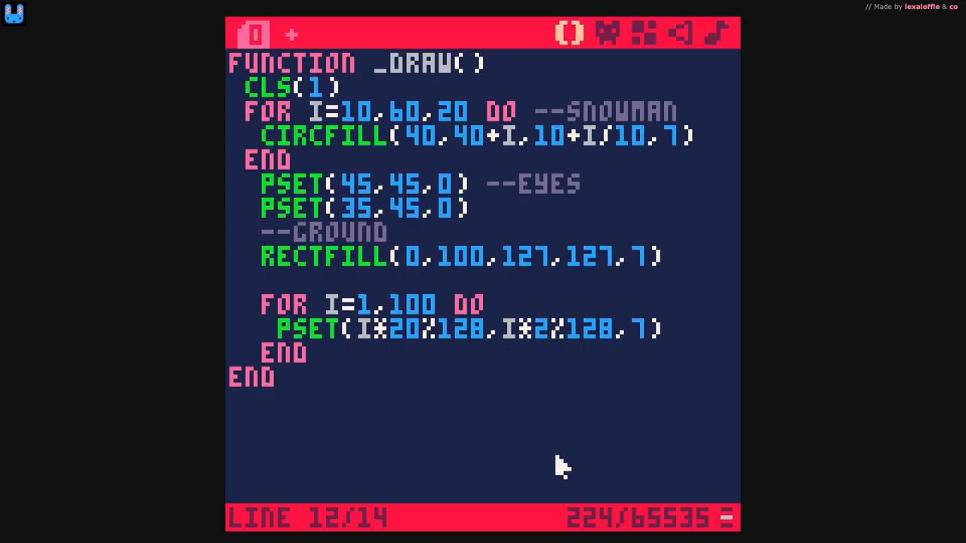
mouse_move(549, 422)
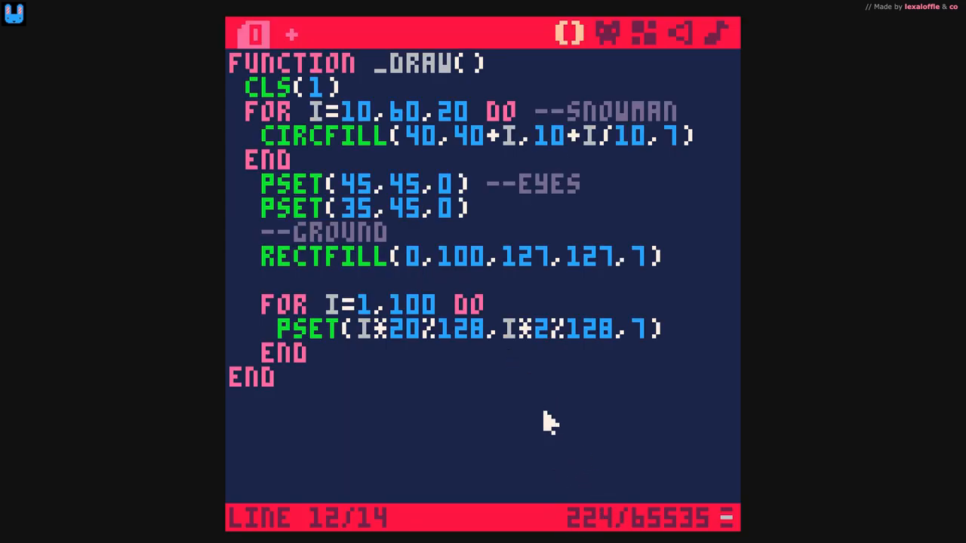